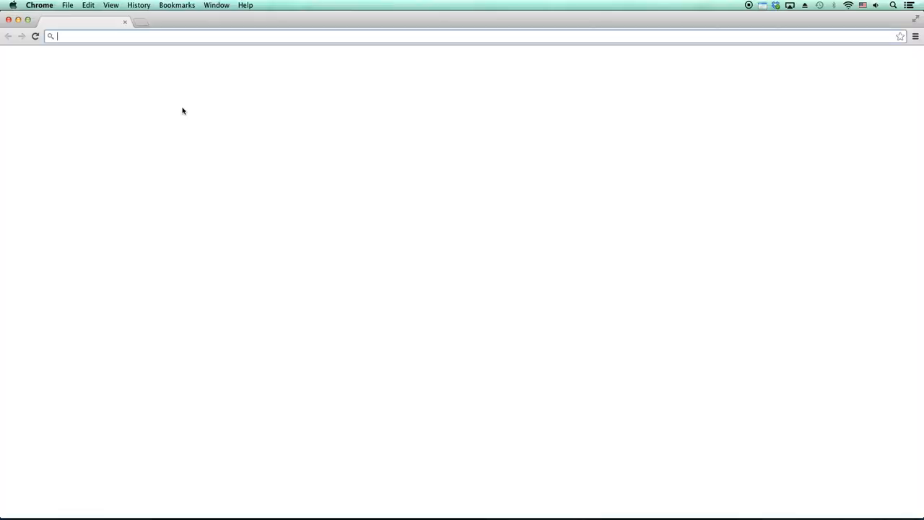
Navigate to github.com and reach the Nextpeer/Nextpeer-Amazon-Sample repository page
{"action": "type", "text": "github.com/Nextpeer/Nextpeer-Amazon-Sample"}
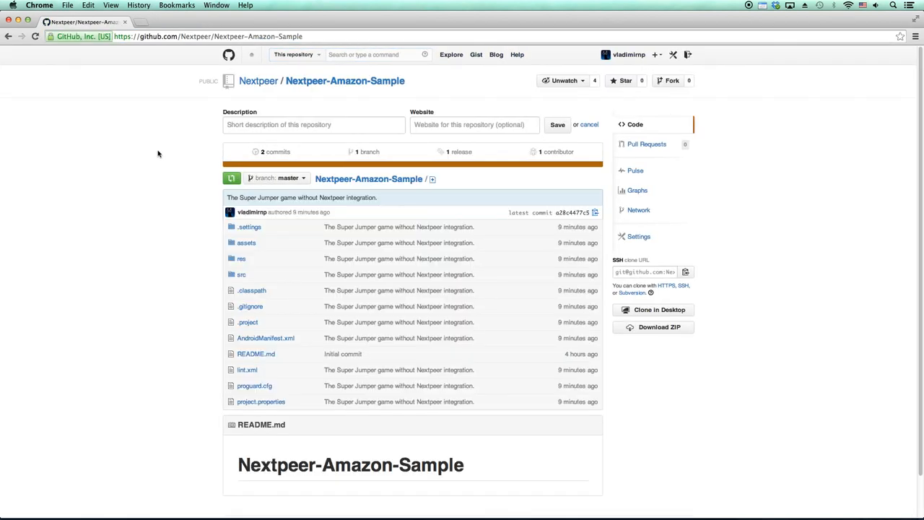
{"action": "left_click", "coordinate": [278, 177]}
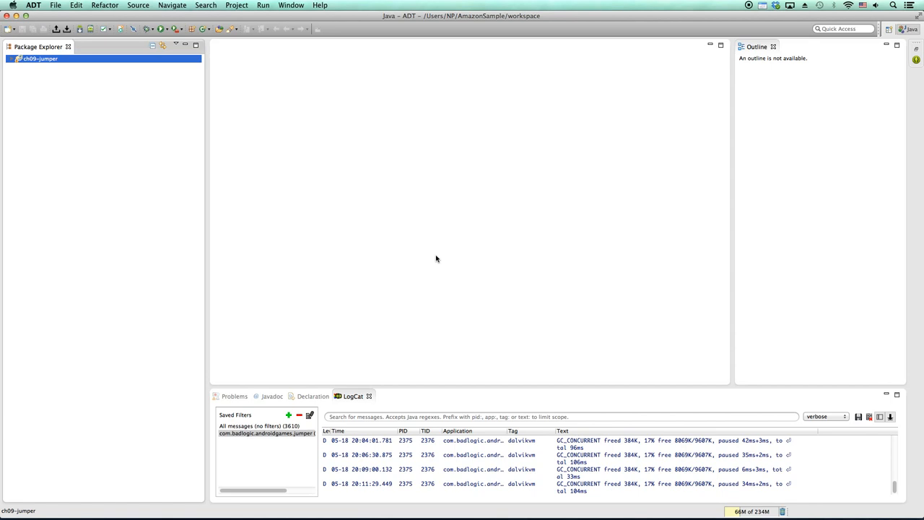
{"action": "mouse_move", "coordinate": [127, 100]}
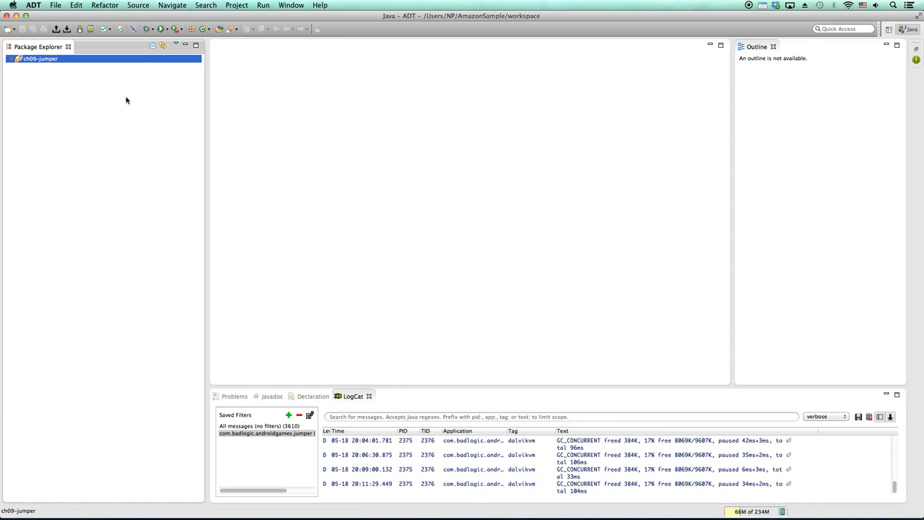
Expand ch09-jumper in Package Explorer and bring AndroidManifest.xml into the manifest editor
{"action": "left_click", "coordinate": [5, 58]}
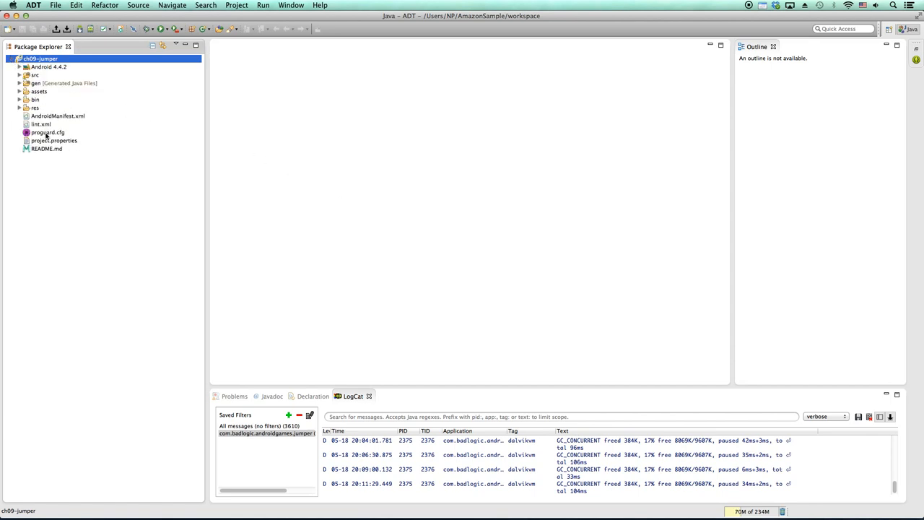
{"action": "left_click", "coordinate": [58, 116]}
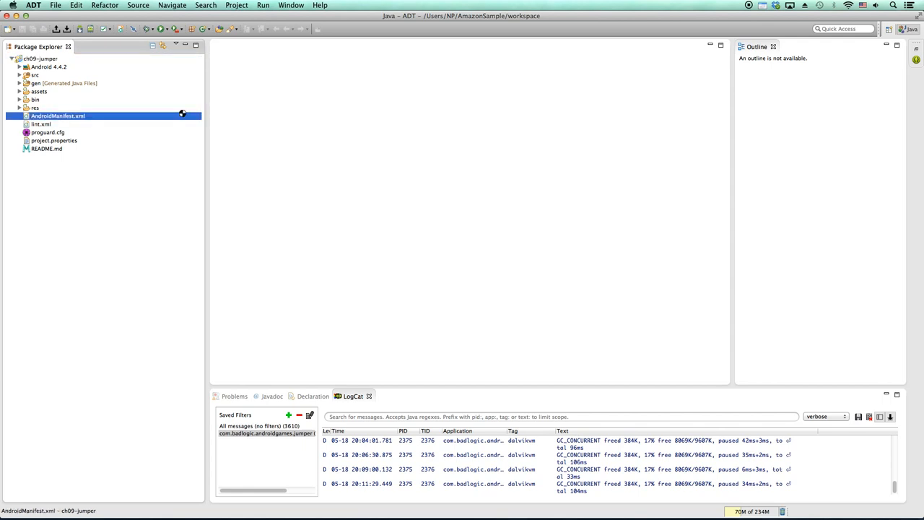
{"action": "double_click", "coordinate": [58, 115]}
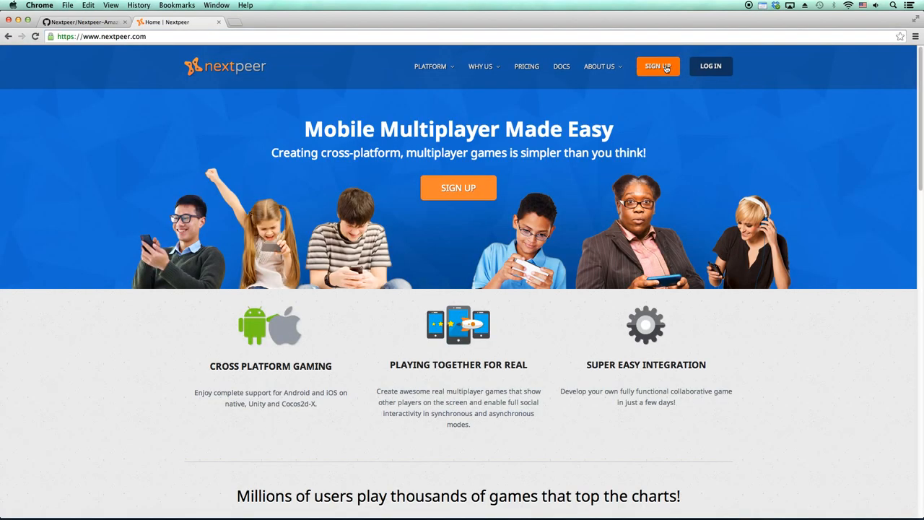
{"action": "left_click", "coordinate": [657, 67]}
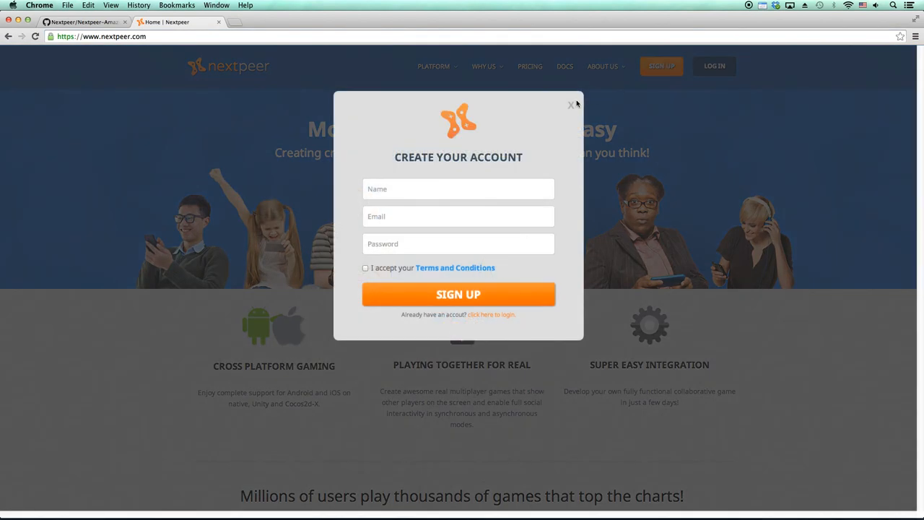
{"action": "mouse_move", "coordinate": [572, 106]}
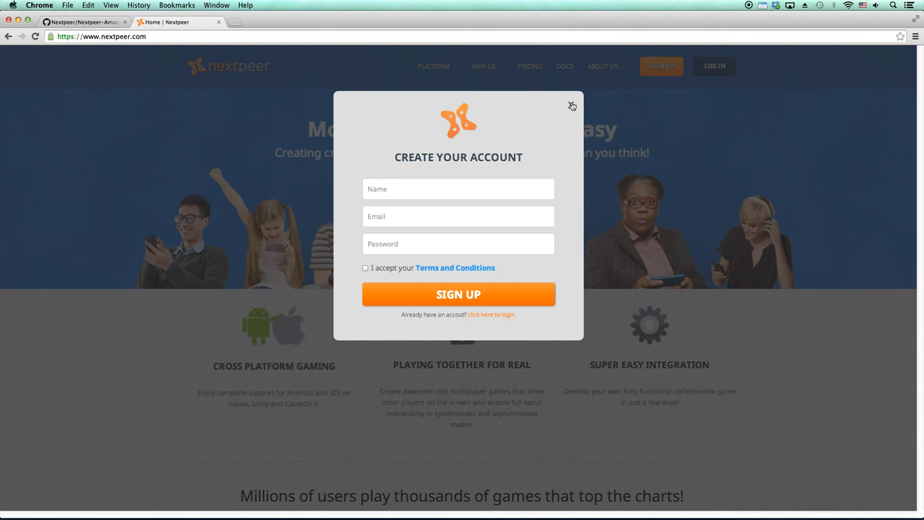
{"action": "left_click", "coordinate": [572, 105]}
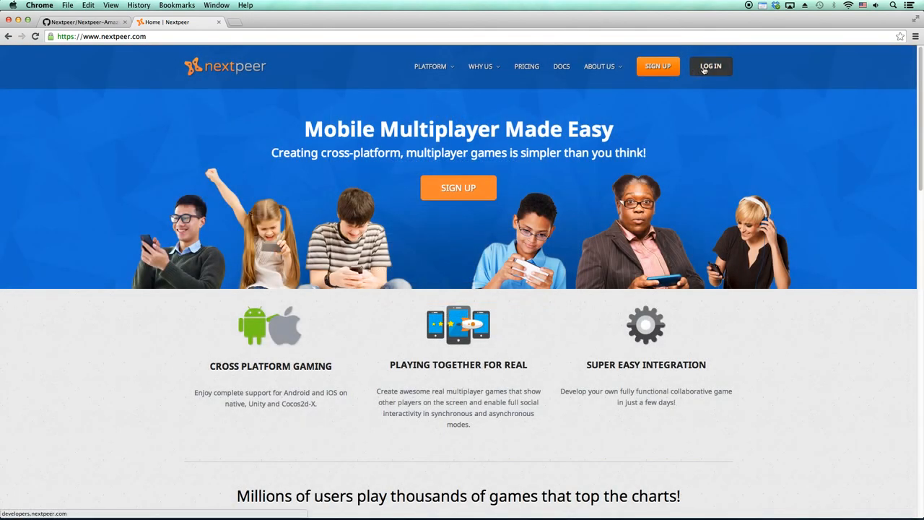
{"action": "left_click", "coordinate": [710, 66]}
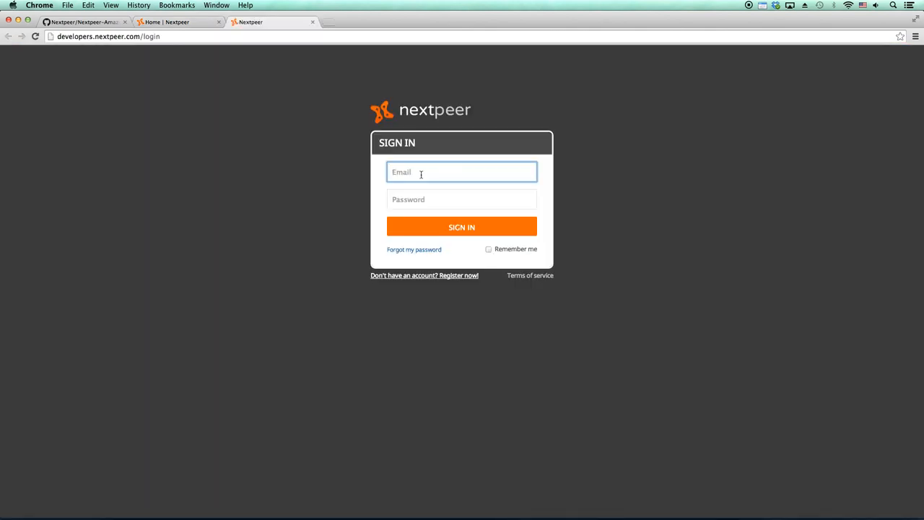
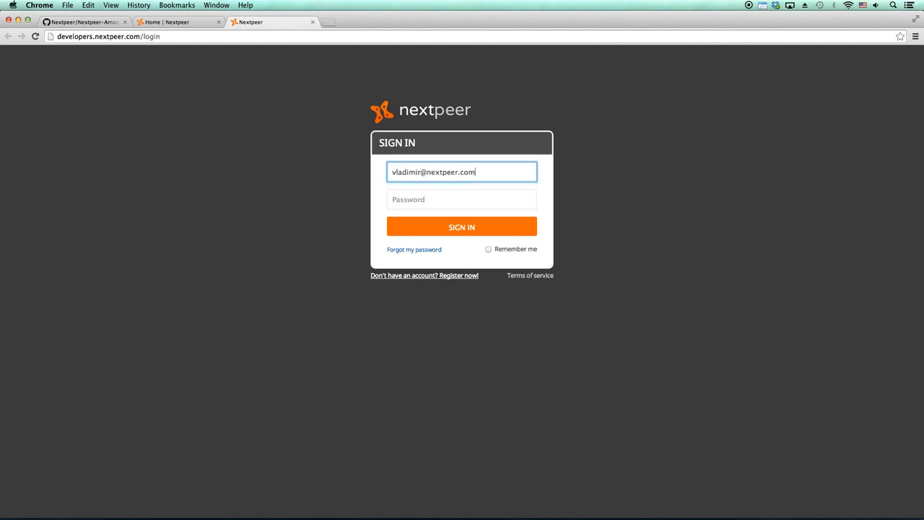
{"action": "left_click", "coordinate": [462, 226]}
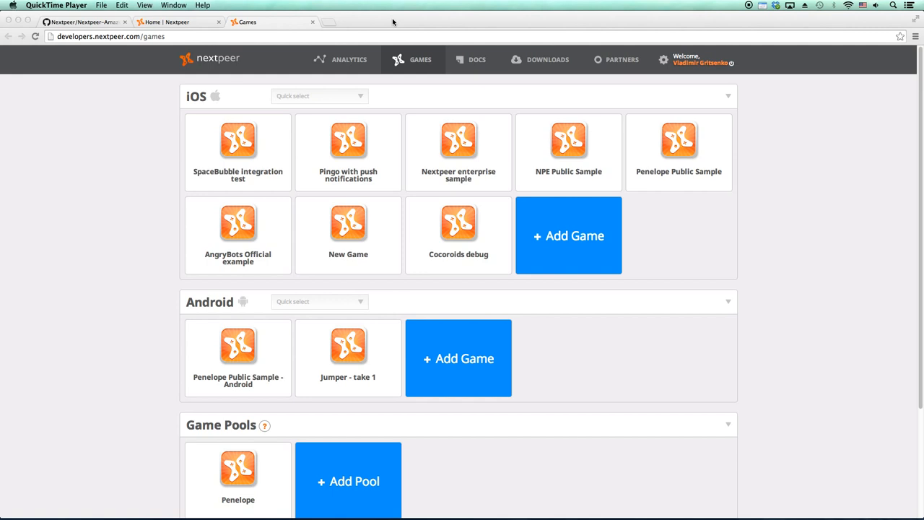
{"action": "mouse_move", "coordinate": [458, 344]}
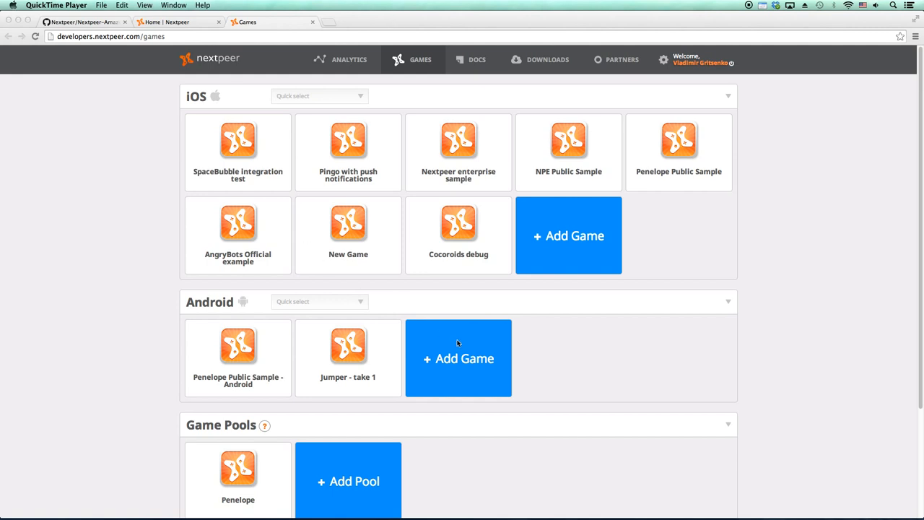
Add an Android game named Super Jumper with package com.nextpeer and its Amazon AppStore URL
{"action": "left_click", "coordinate": [460, 359]}
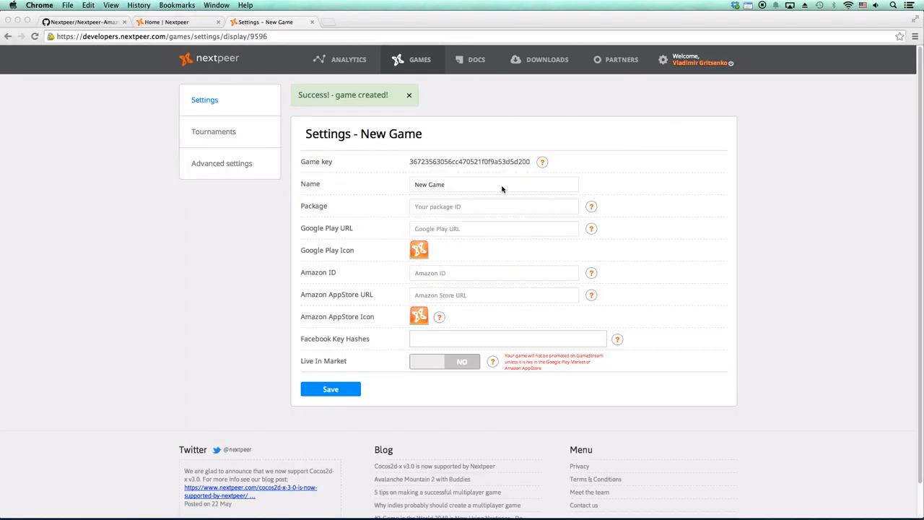
{"action": "type", "text": "Super Jul"}
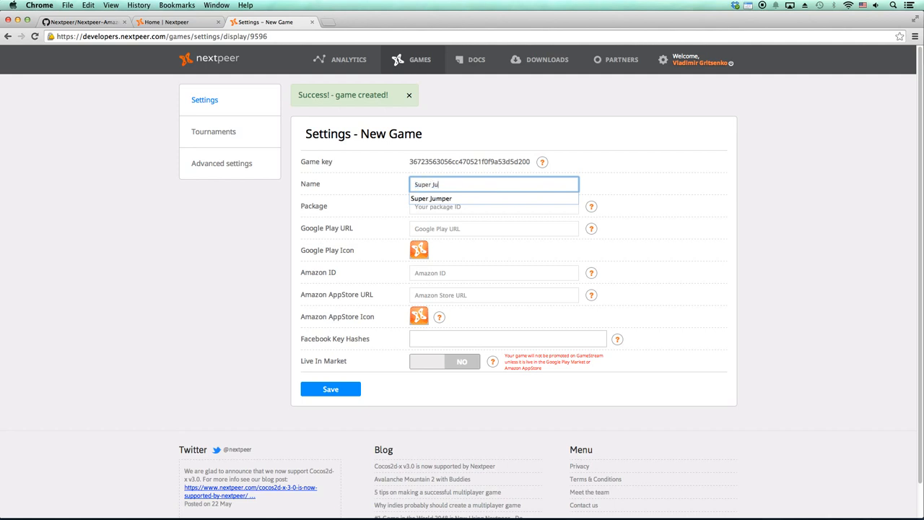
{"action": "type", "text": "mper"}
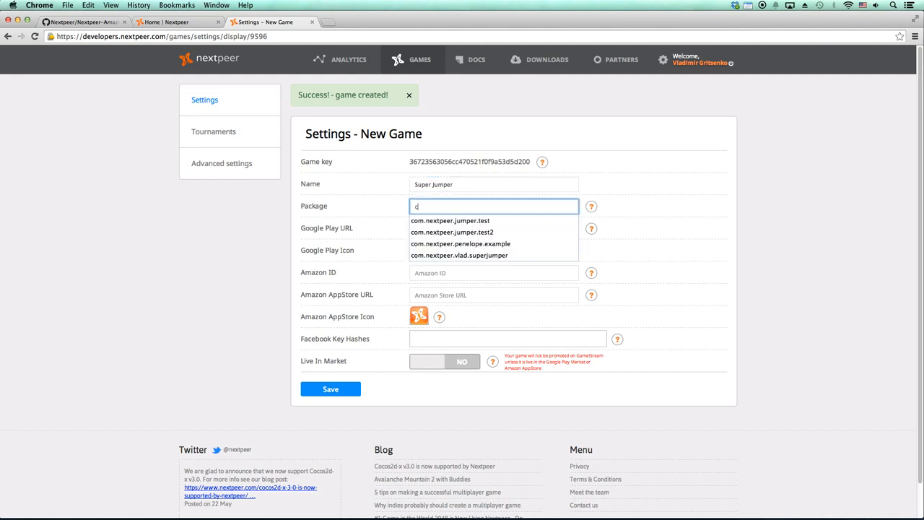
{"action": "type", "text": "om.nextpeer.jumper.test"}
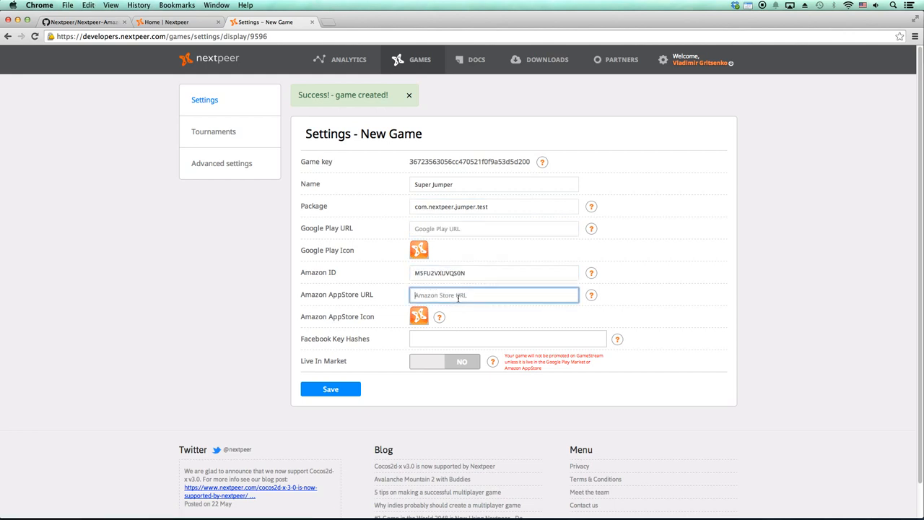
{"action": "type", "text": "http://www.amazon.com/gp/mas/dl/android?p=com.nextpeer.jumper.test"}
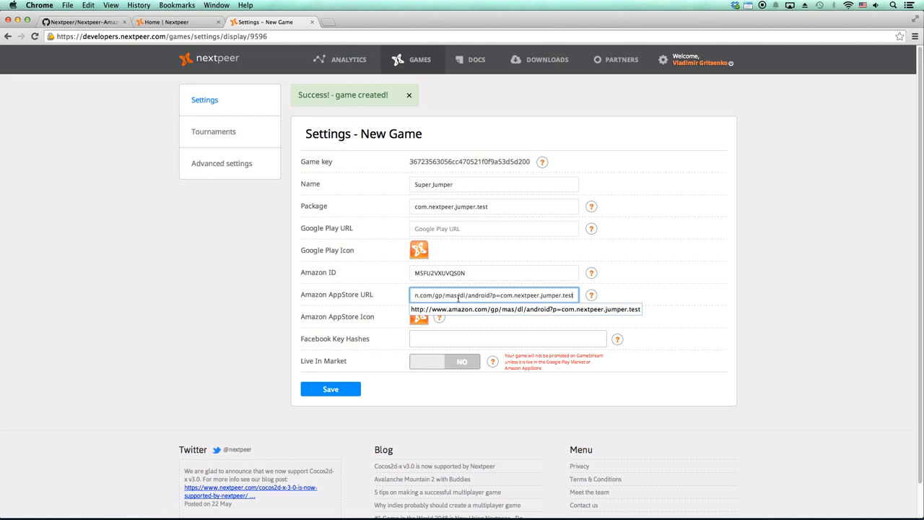
Leave Live In Market off, save the new game, and select its Game key for copying
{"action": "left_click", "coordinate": [445, 361]}
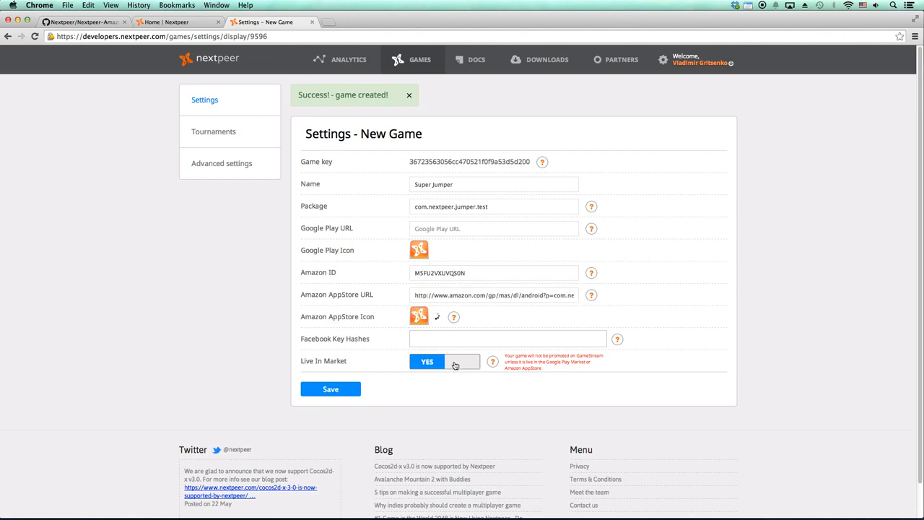
{"action": "left_click", "coordinate": [462, 361]}
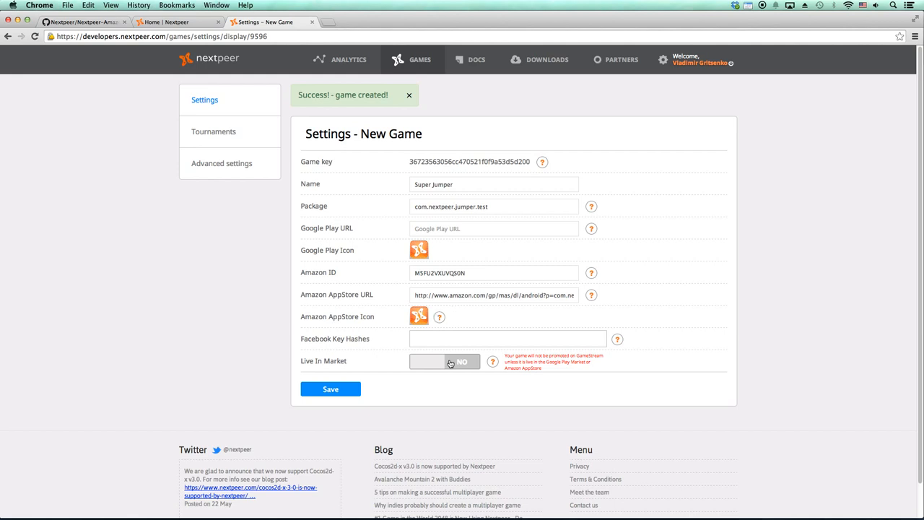
{"action": "left_click", "coordinate": [330, 389]}
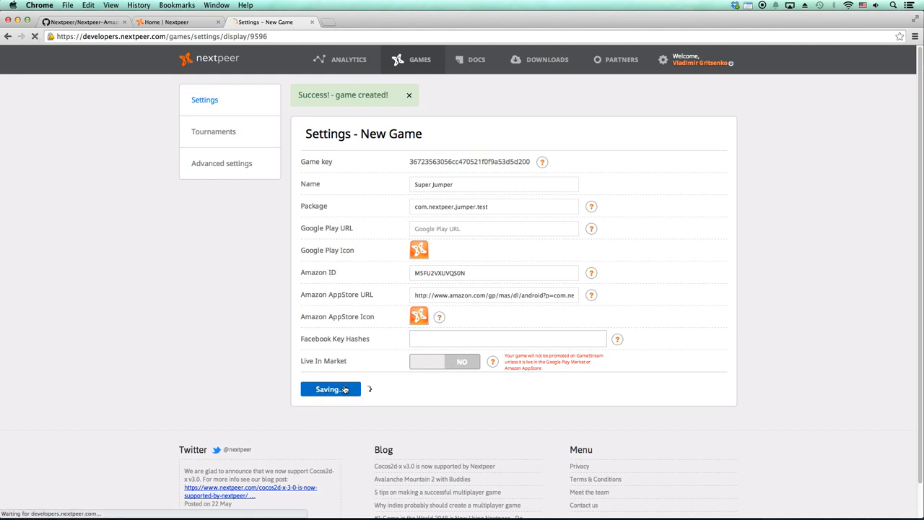
{"action": "left_click", "coordinate": [330, 388]}
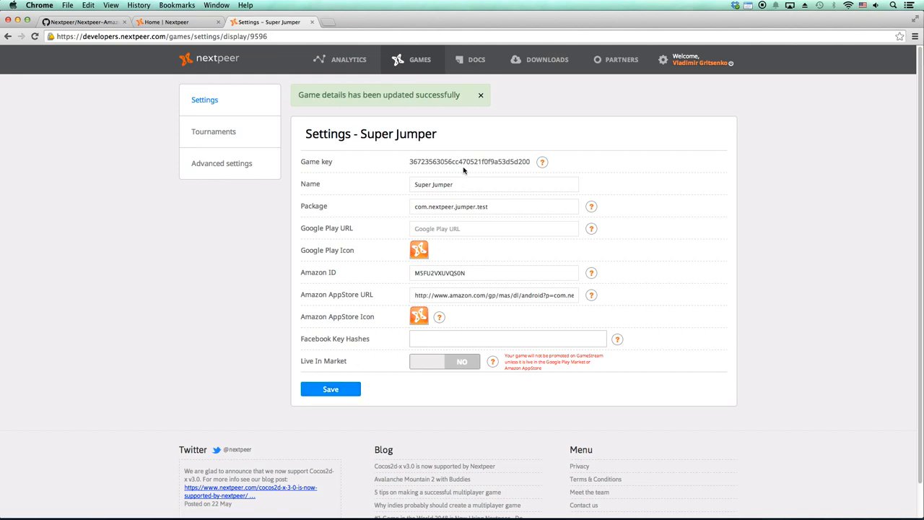
{"action": "double_click", "coordinate": [469, 161]}
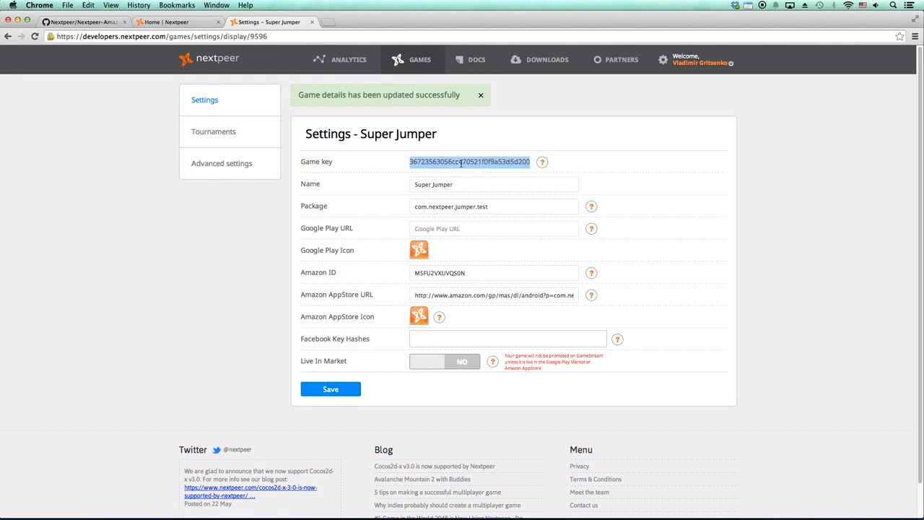
Review Super Jumper's Tournaments, then start the Android SDK download from the Downloads page
{"action": "left_click", "coordinate": [214, 132]}
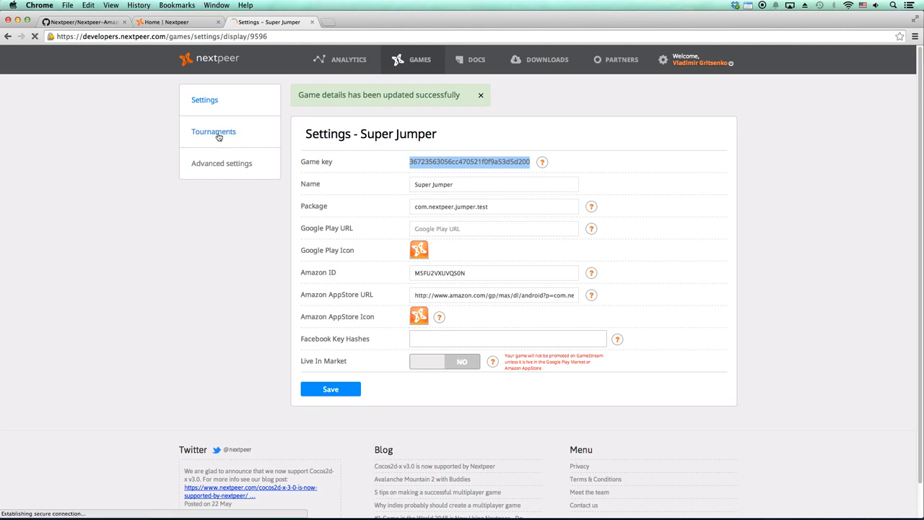
{"action": "left_click", "coordinate": [214, 132]}
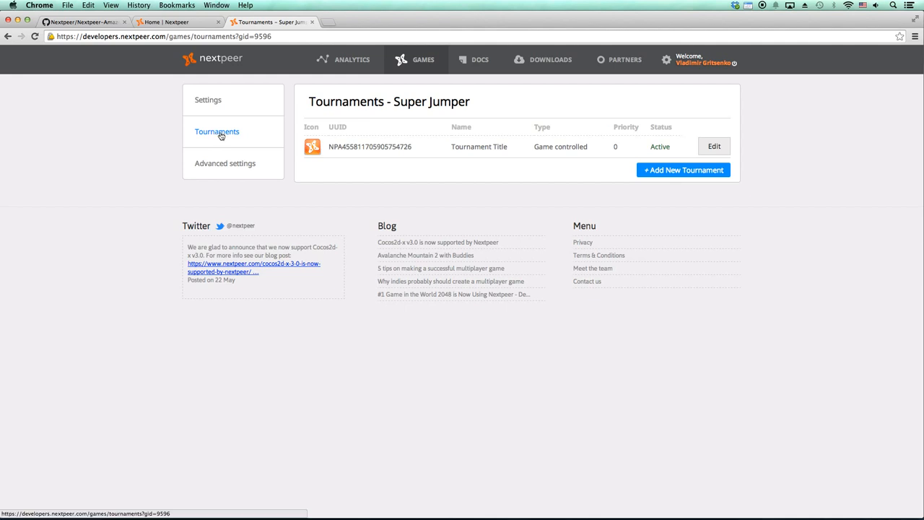
{"action": "left_click", "coordinate": [552, 59]}
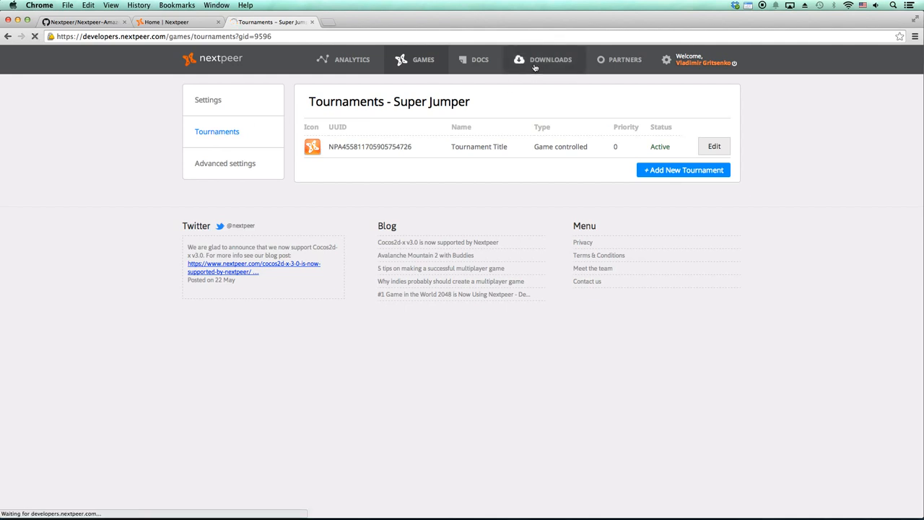
{"action": "left_click", "coordinate": [547, 60]}
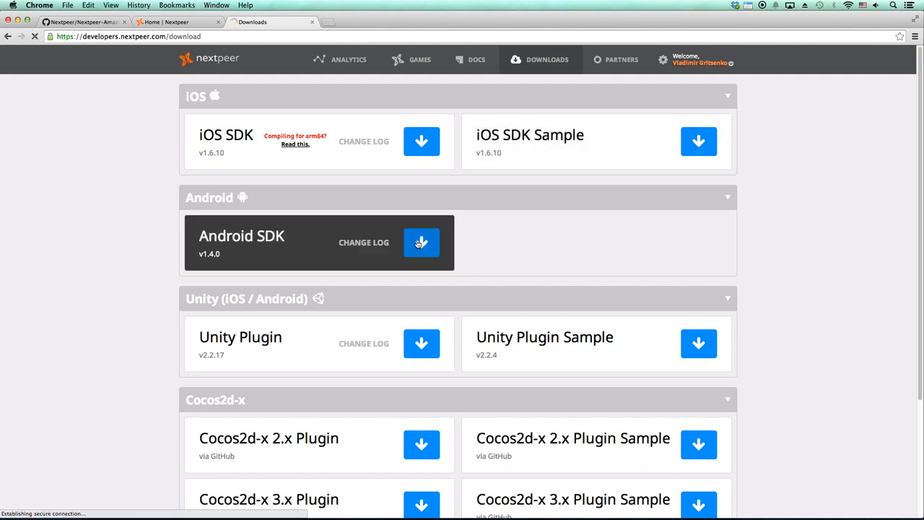
{"action": "left_click", "coordinate": [421, 242]}
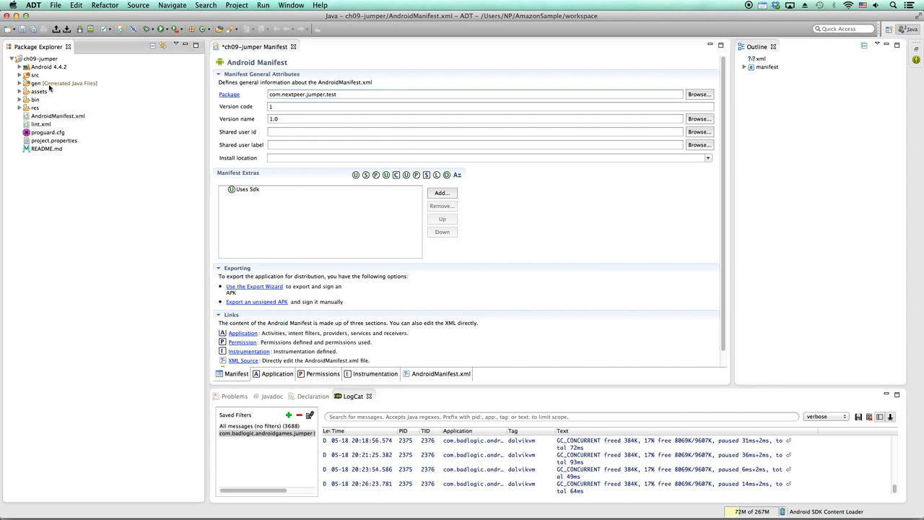
Import the NextpeerConnect project from the nextpeer-android-sdk folder as existing Android code
{"action": "right_click", "coordinate": [40, 58]}
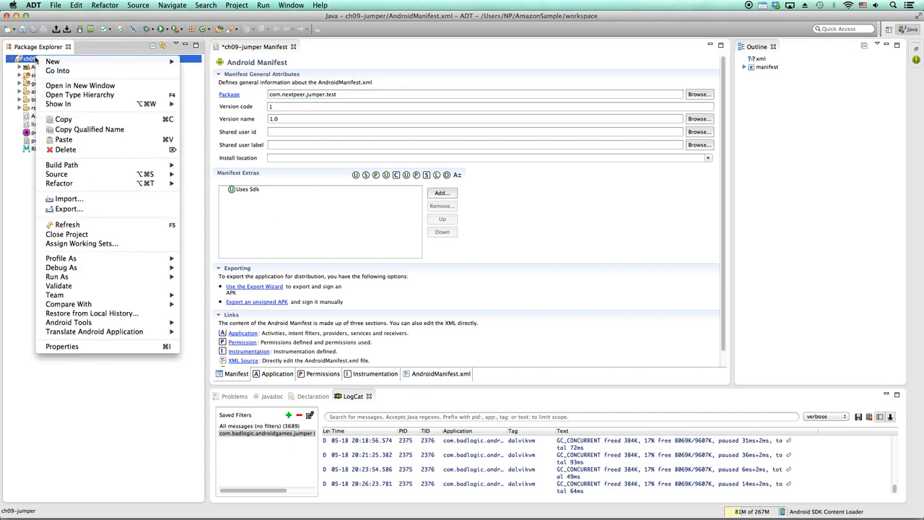
{"action": "left_click", "coordinate": [69, 199]}
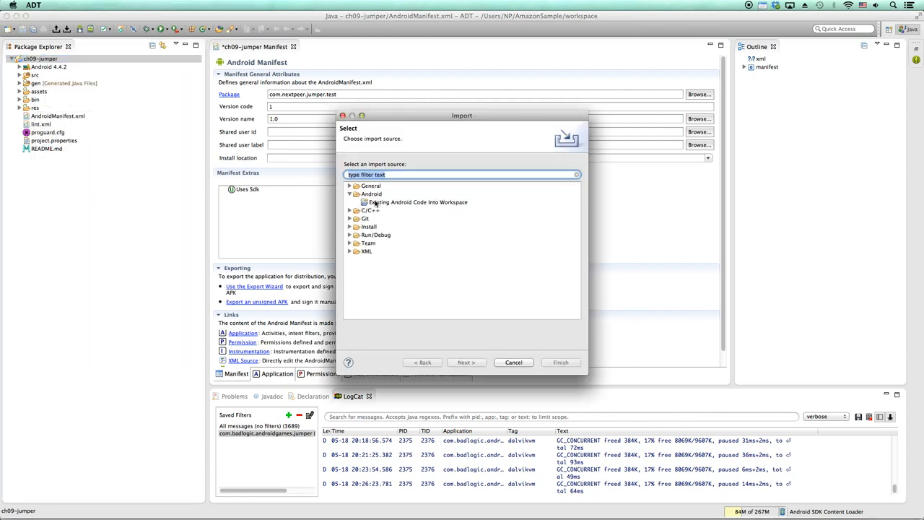
{"action": "left_click", "coordinate": [465, 361]}
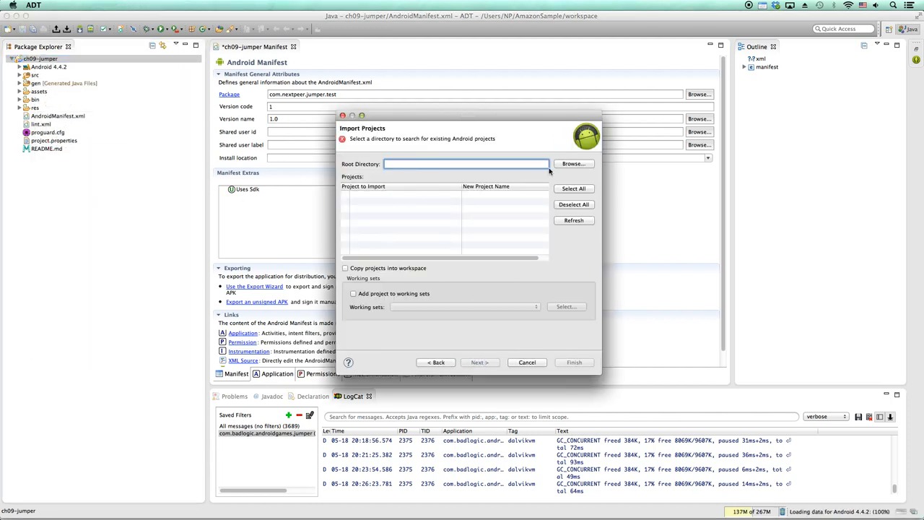
{"action": "left_click", "coordinate": [573, 164]}
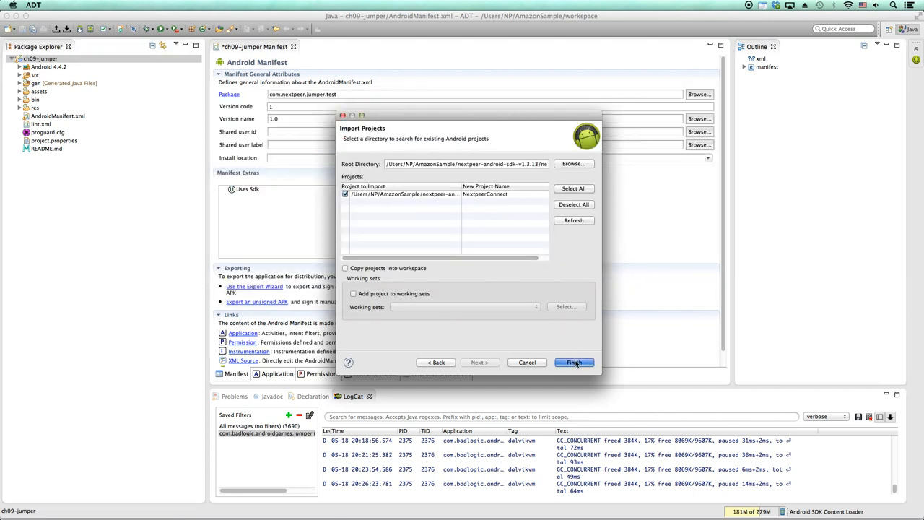
{"action": "left_click", "coordinate": [574, 362]}
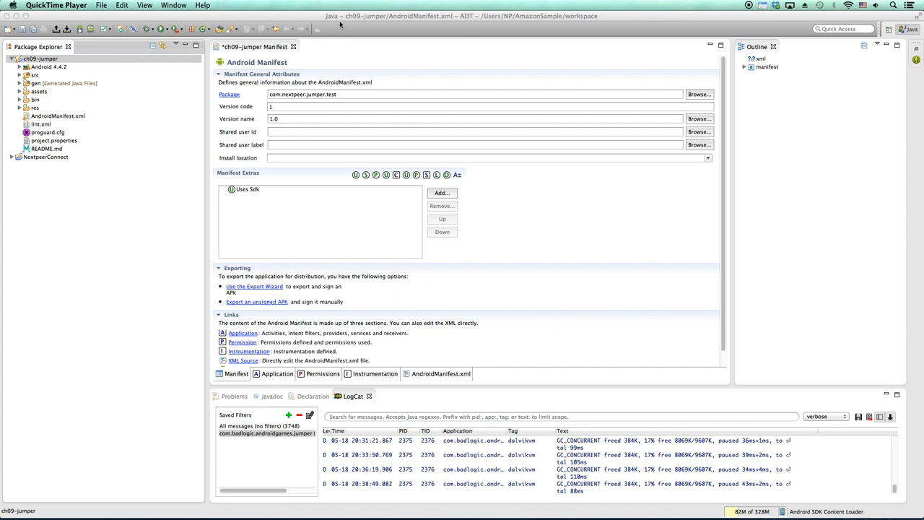
Add NextpeerConnect as an Android library reference in ch09-jumper's project properties
{"action": "left_click", "coordinate": [41, 57]}
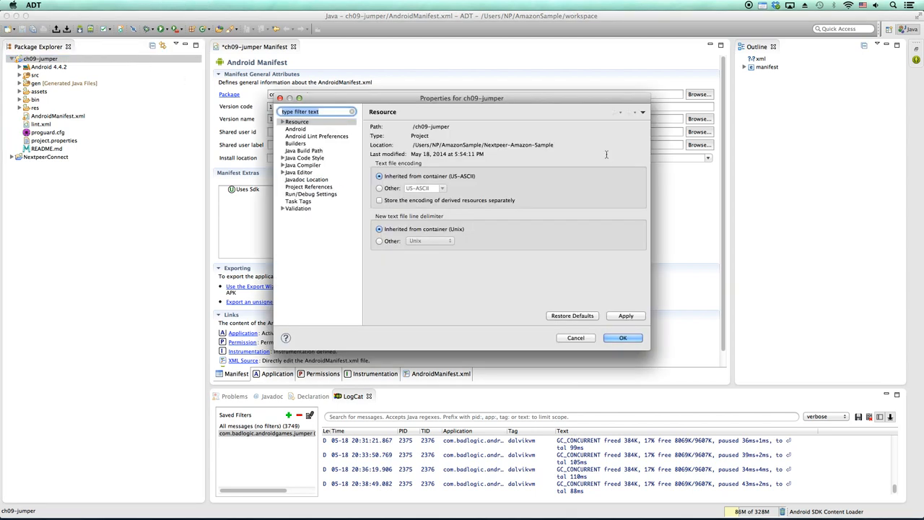
{"action": "left_click", "coordinate": [297, 129]}
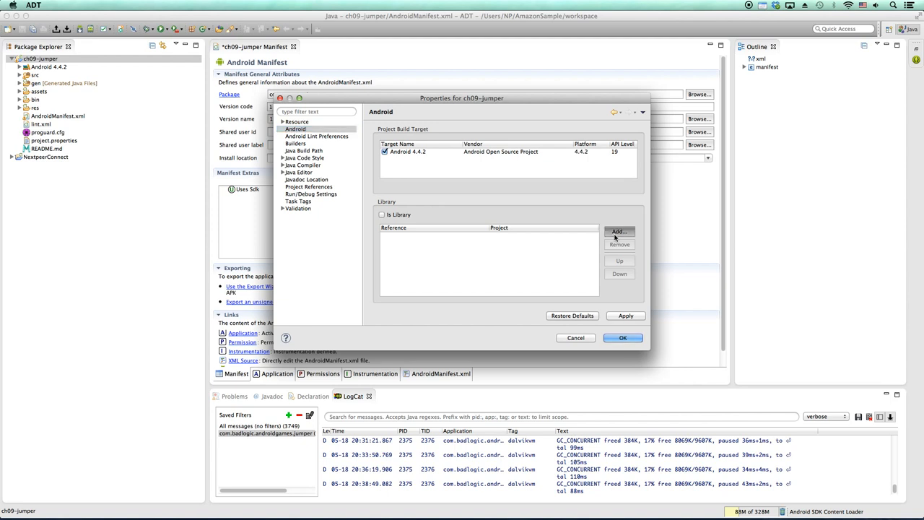
{"action": "left_click", "coordinate": [618, 231]}
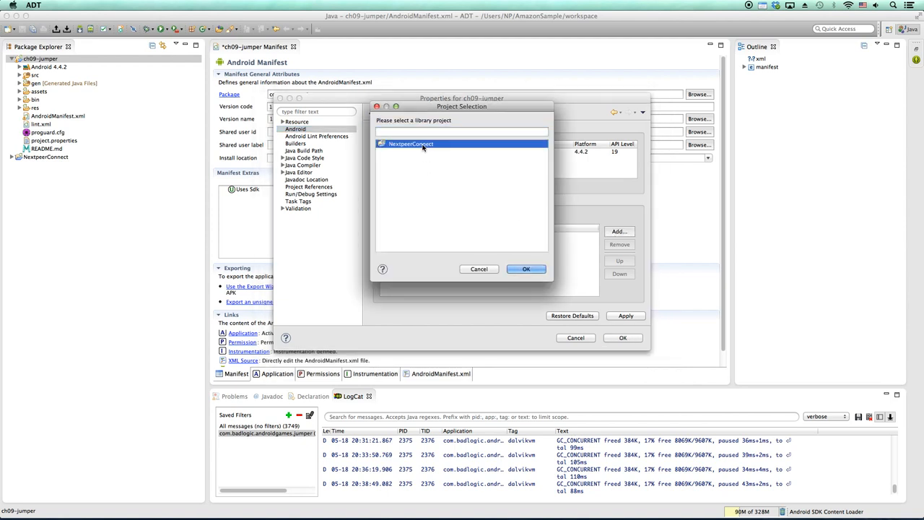
{"action": "left_click", "coordinate": [526, 269]}
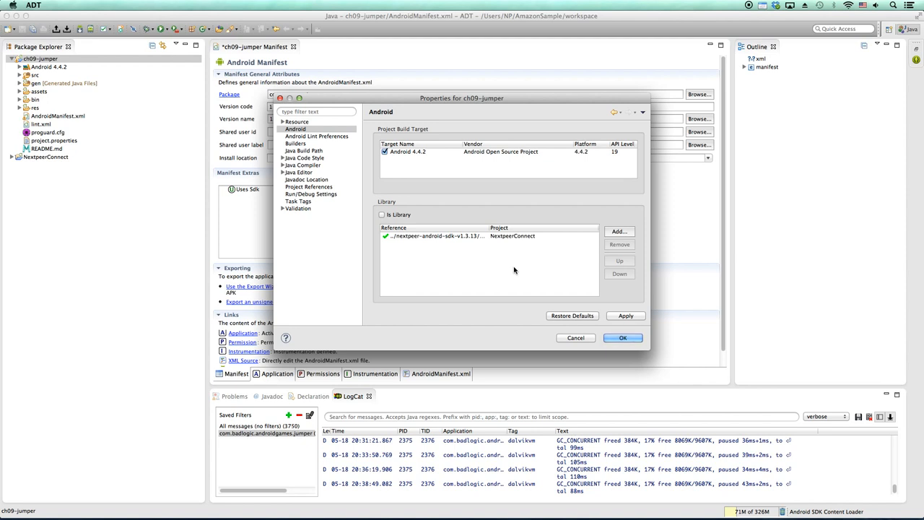
{"action": "left_click", "coordinate": [303, 151]}
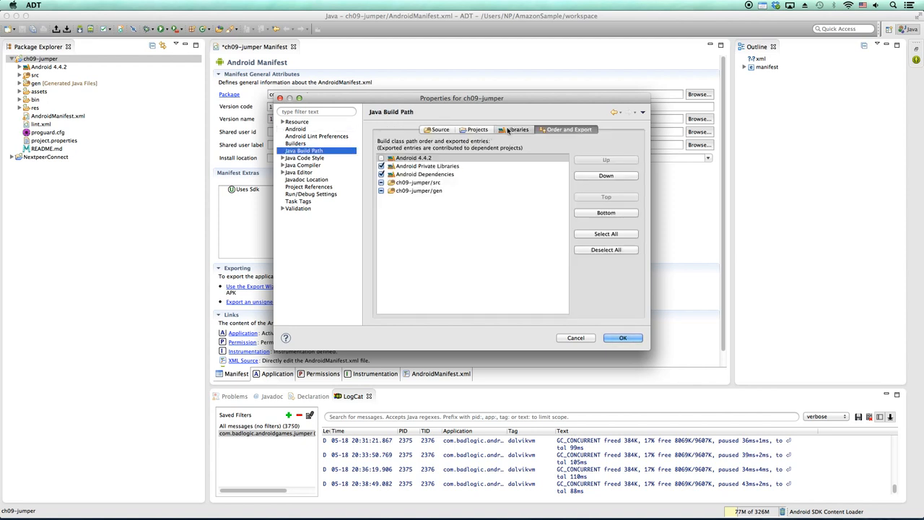
Add third-party/android-support-v4.jar as an external JAR on the build path and apply the properties
{"action": "left_click", "coordinate": [517, 130]}
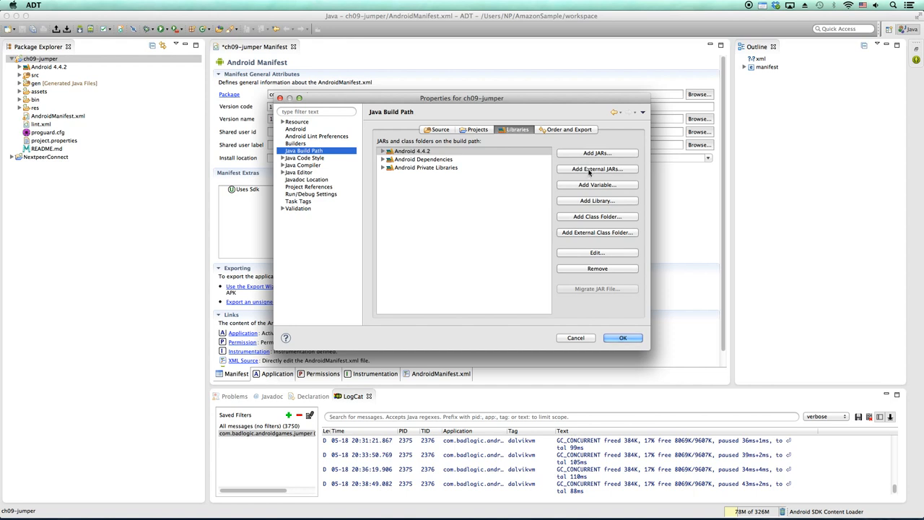
{"action": "left_click", "coordinate": [597, 167]}
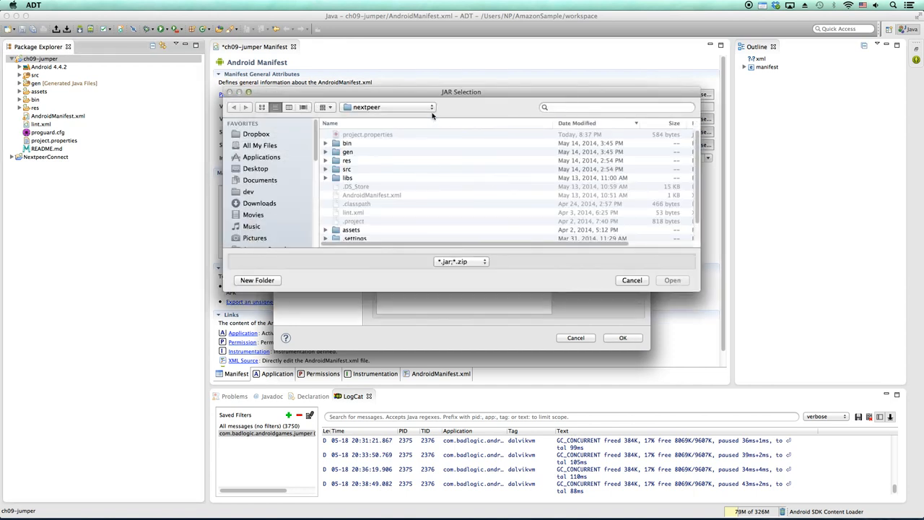
{"action": "left_click", "coordinate": [389, 107]}
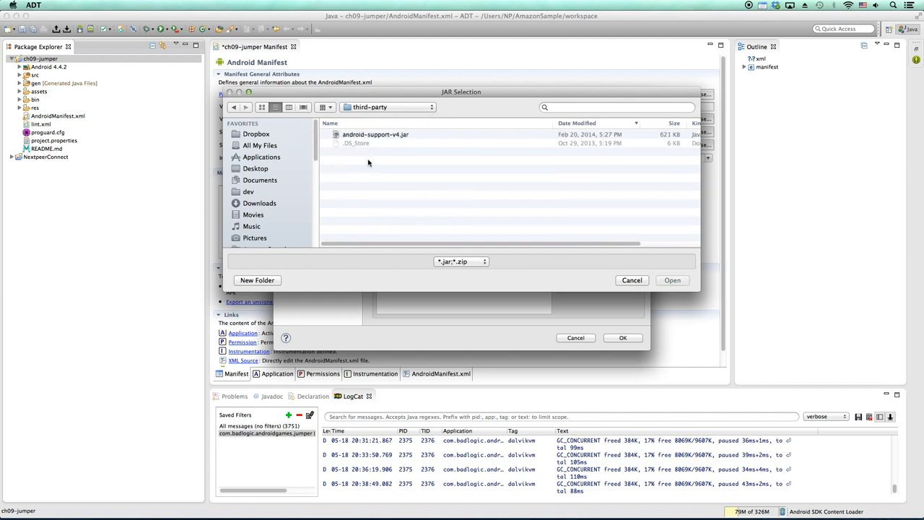
{"action": "mouse_move", "coordinate": [399, 138]}
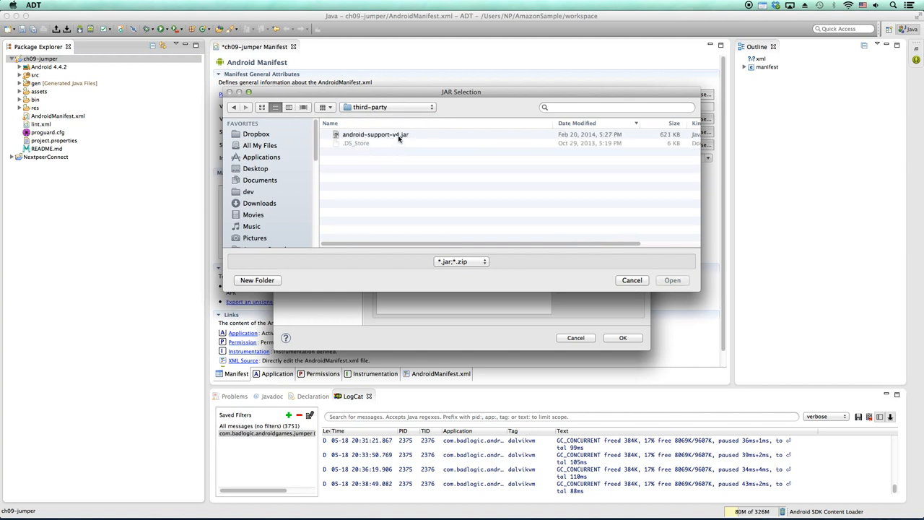
{"action": "left_click", "coordinate": [670, 280]}
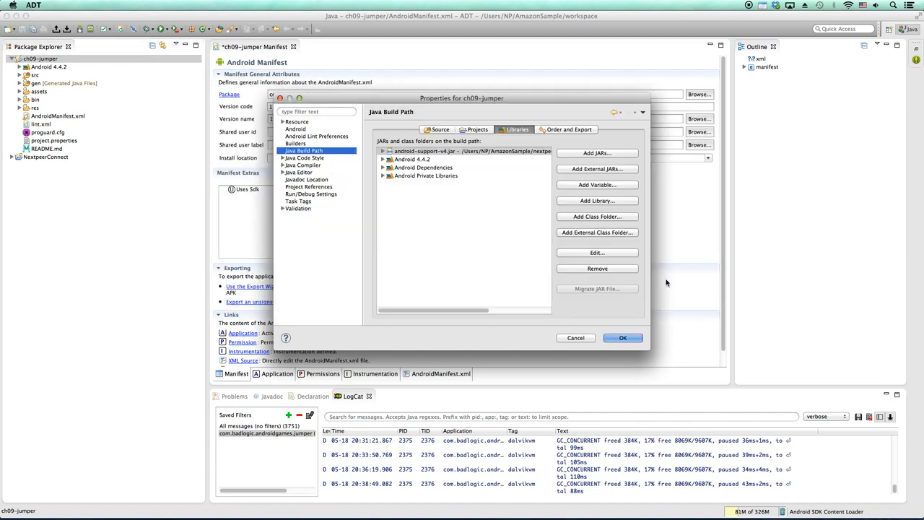
{"action": "left_click", "coordinate": [622, 338]}
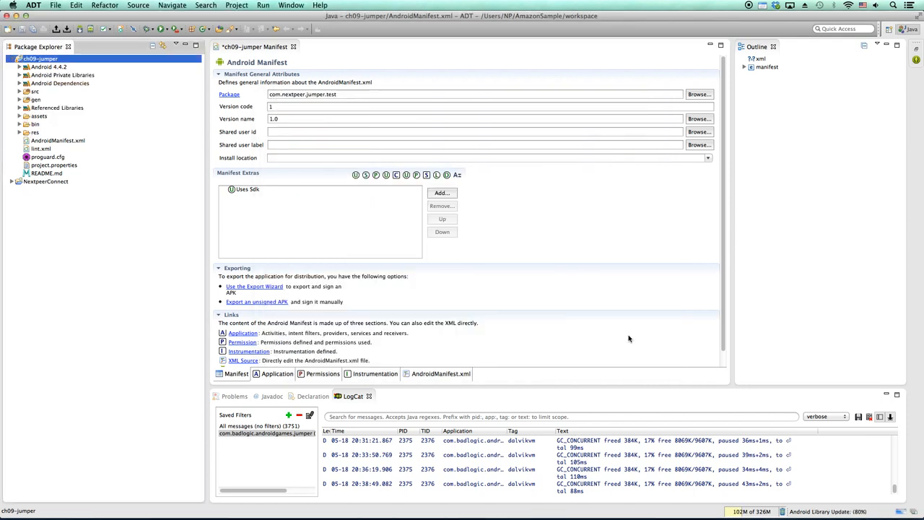
Add a Uses Permission element for android.permission.INTERNET on the manifest's Permissions page
{"action": "left_click", "coordinate": [58, 140]}
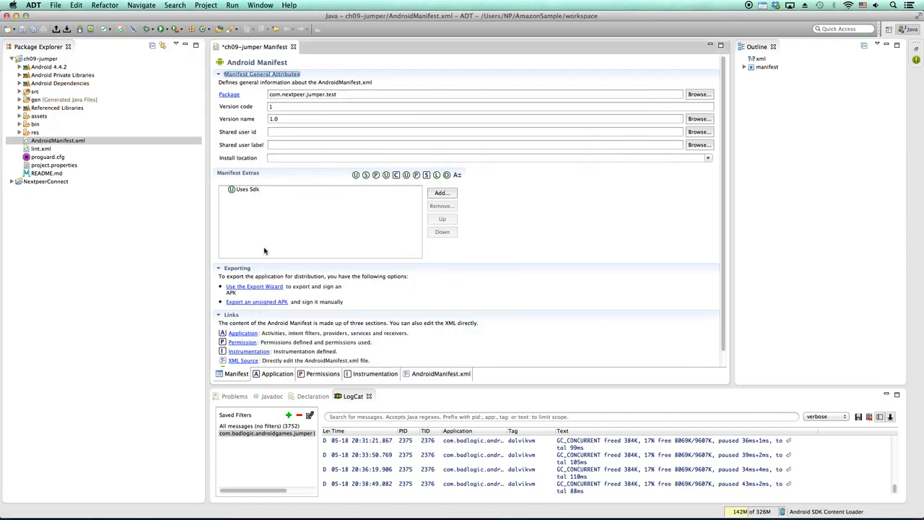
{"action": "left_click", "coordinate": [322, 372]}
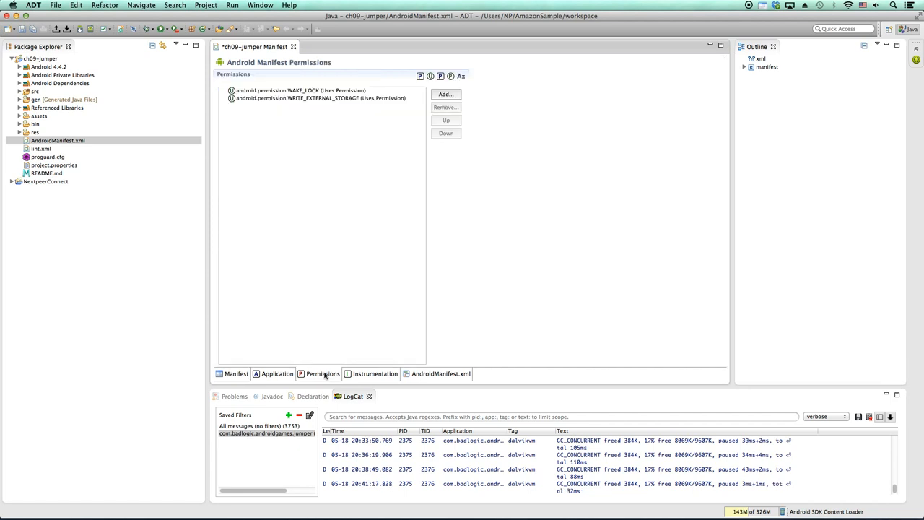
{"action": "left_click", "coordinate": [445, 94]}
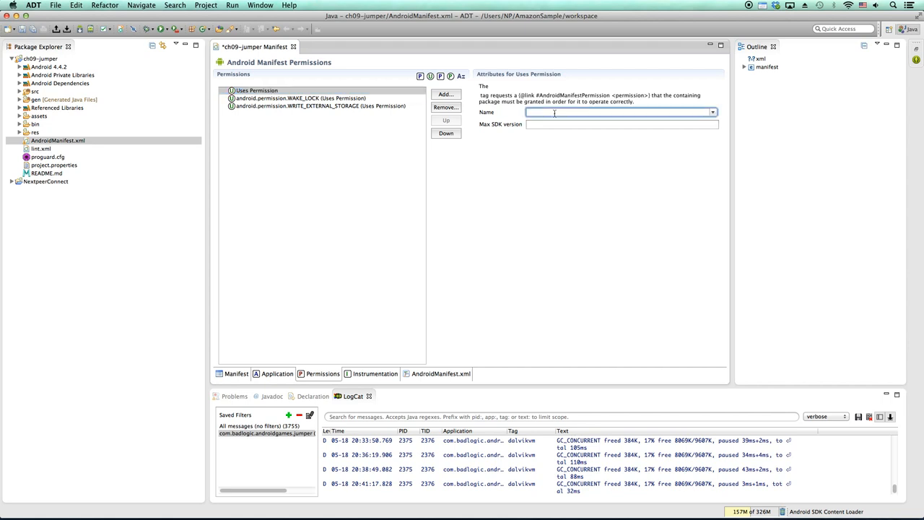
{"action": "left_click", "coordinate": [712, 112]}
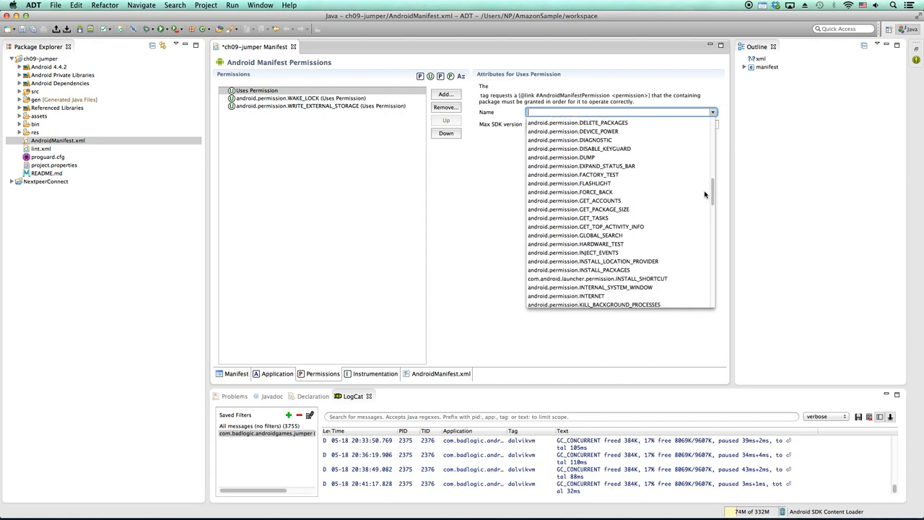
{"action": "left_click", "coordinate": [566, 296]}
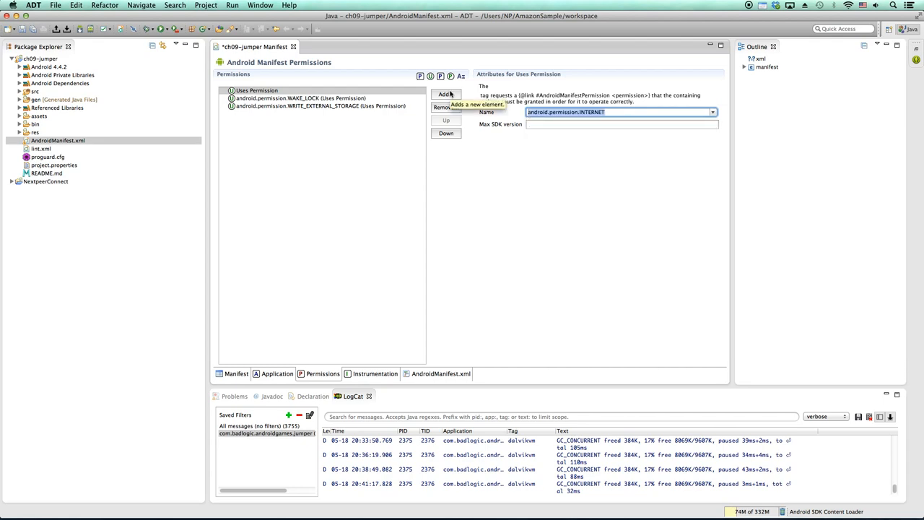
Add a second Uses Permission for ACCESS_NETWORK_STATE and accept the launch configuration update
{"action": "left_click", "coordinate": [445, 94]}
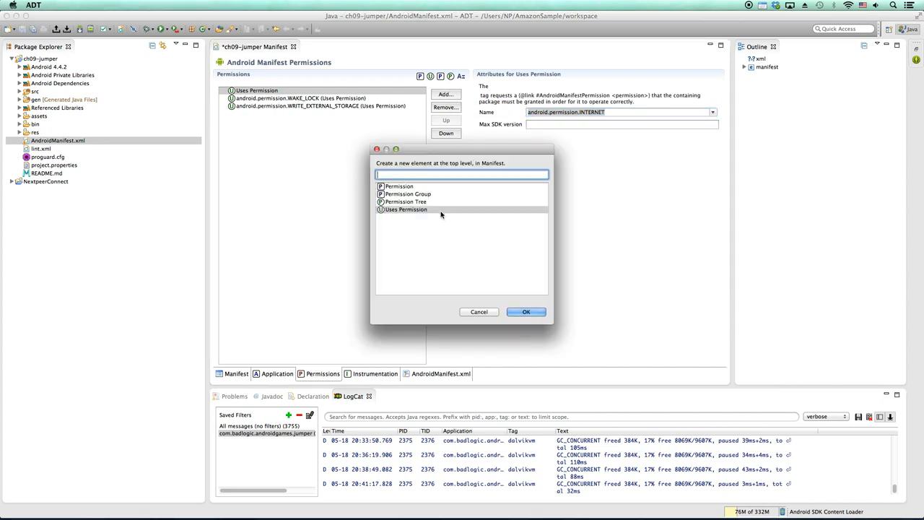
{"action": "left_click", "coordinate": [526, 312]}
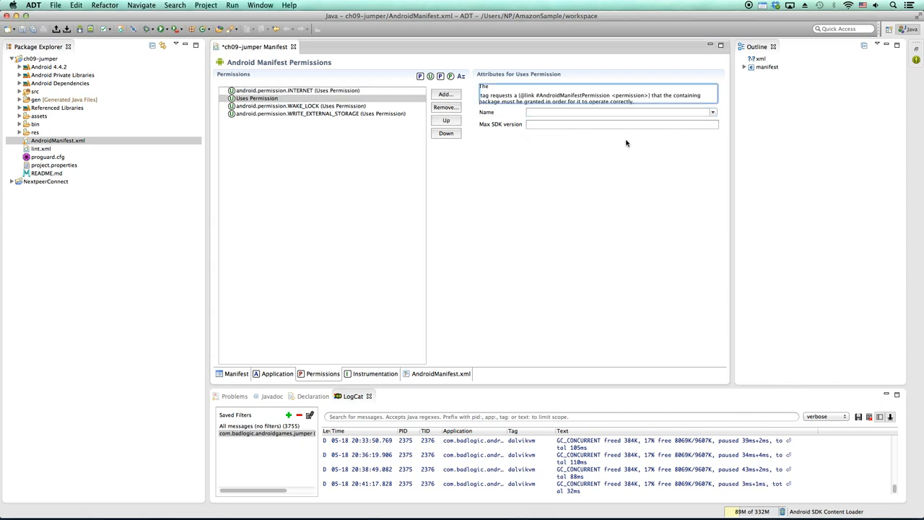
{"action": "left_click", "coordinate": [712, 113]}
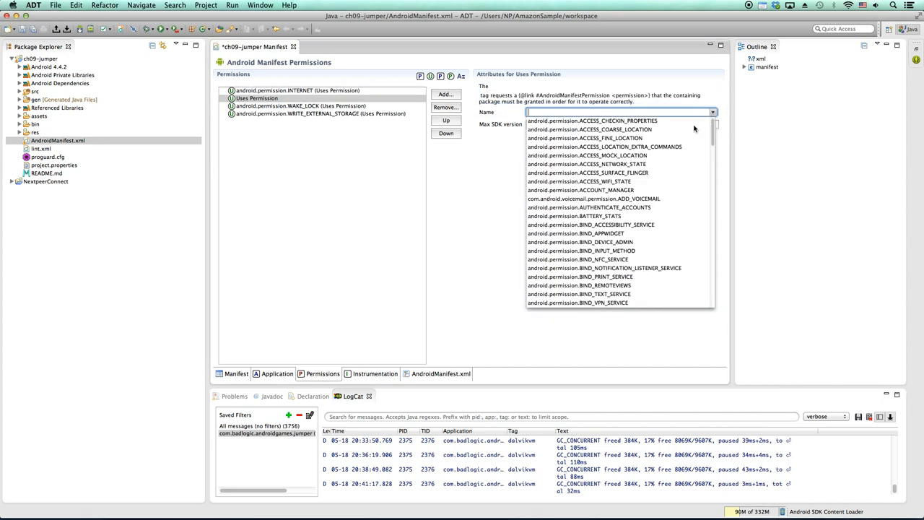
{"action": "left_click", "coordinate": [581, 165]}
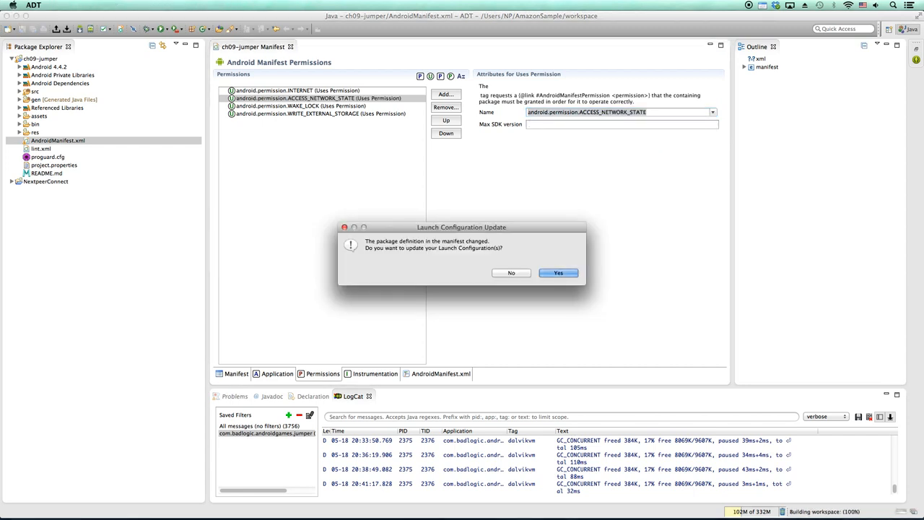
{"action": "left_click", "coordinate": [557, 271]}
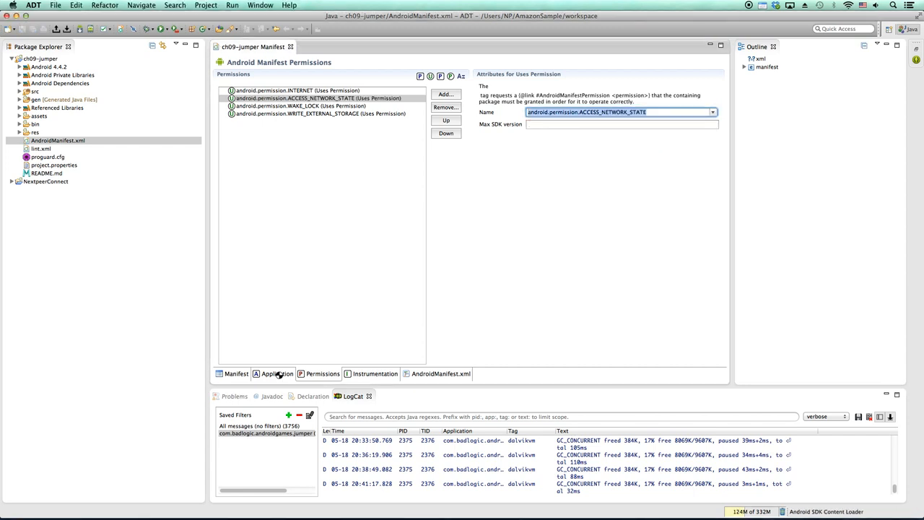
Add a new Activity node under the manifest's Application settings
{"action": "left_click", "coordinate": [278, 373]}
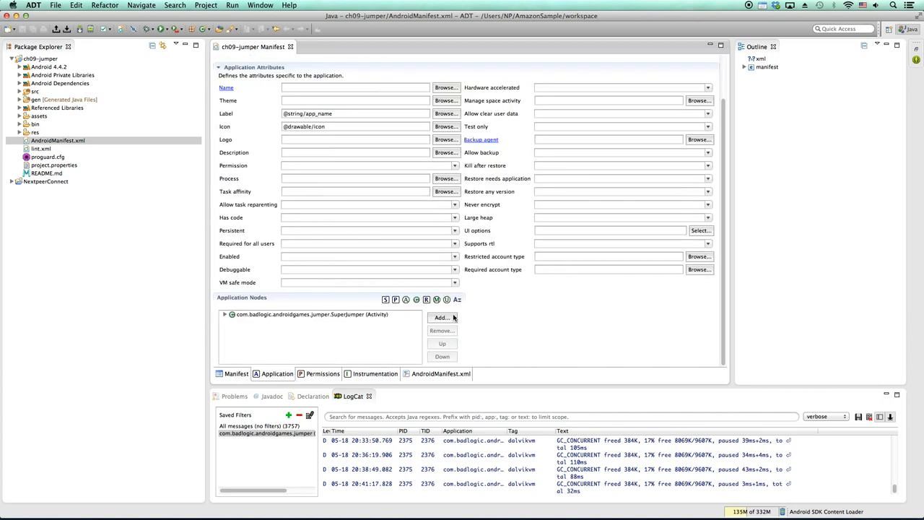
{"action": "mouse_move", "coordinate": [442, 318]}
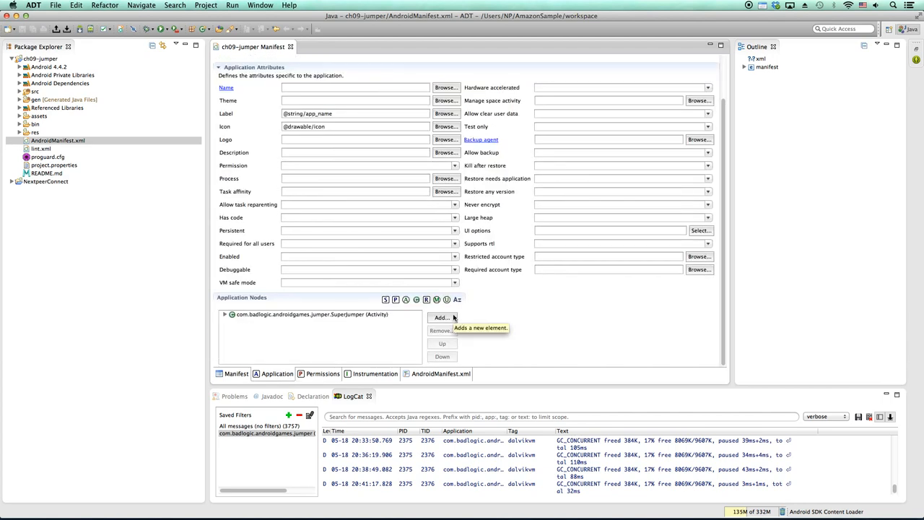
{"action": "left_click", "coordinate": [442, 318]}
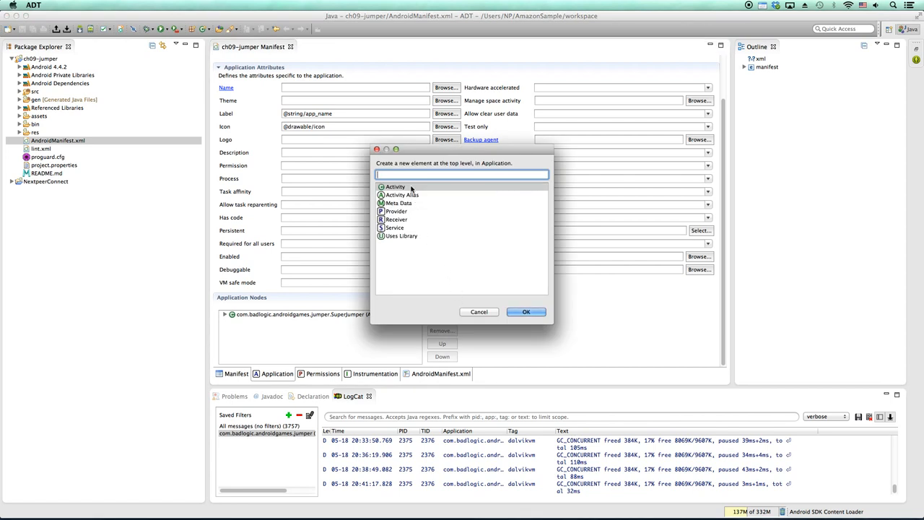
{"action": "left_click", "coordinate": [396, 186]}
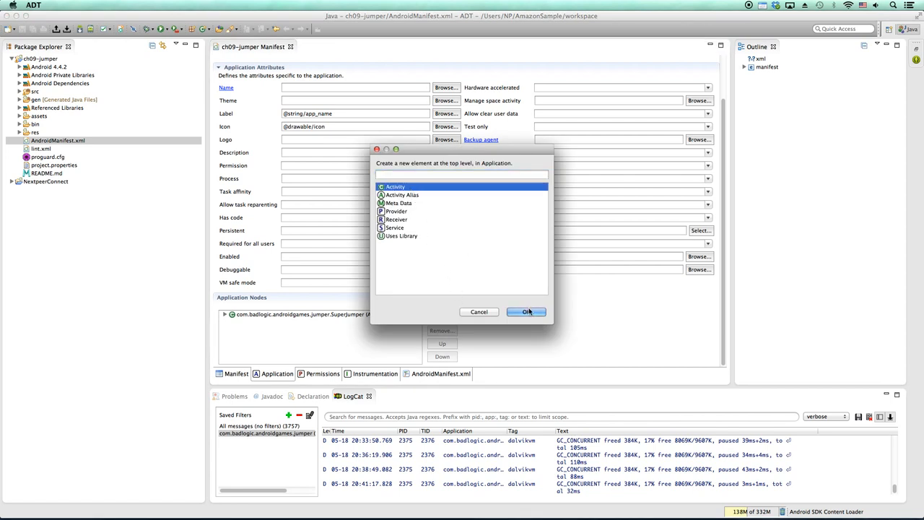
{"action": "left_click", "coordinate": [526, 312]}
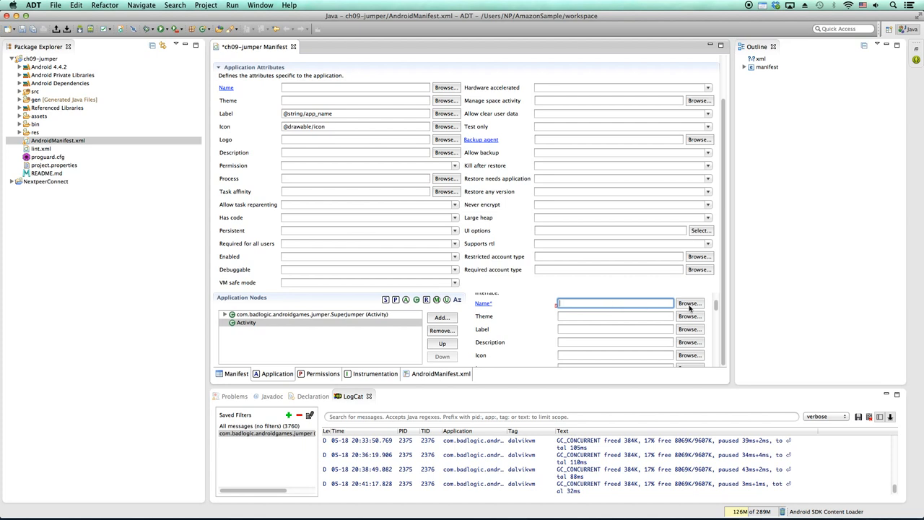
Set the activity name to com.nextpeer.android.NextpeerActivity via a workspace-wide class search
{"action": "left_click", "coordinate": [690, 303]}
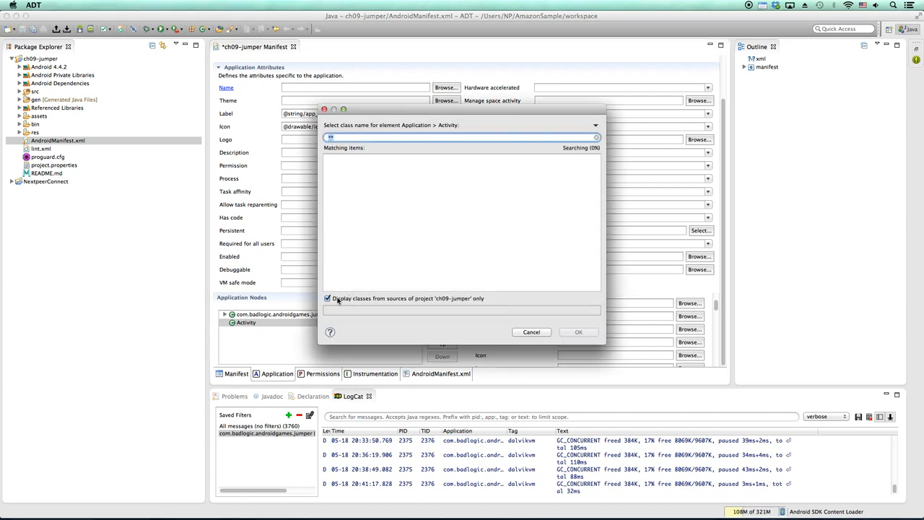
{"action": "left_click", "coordinate": [328, 297]}
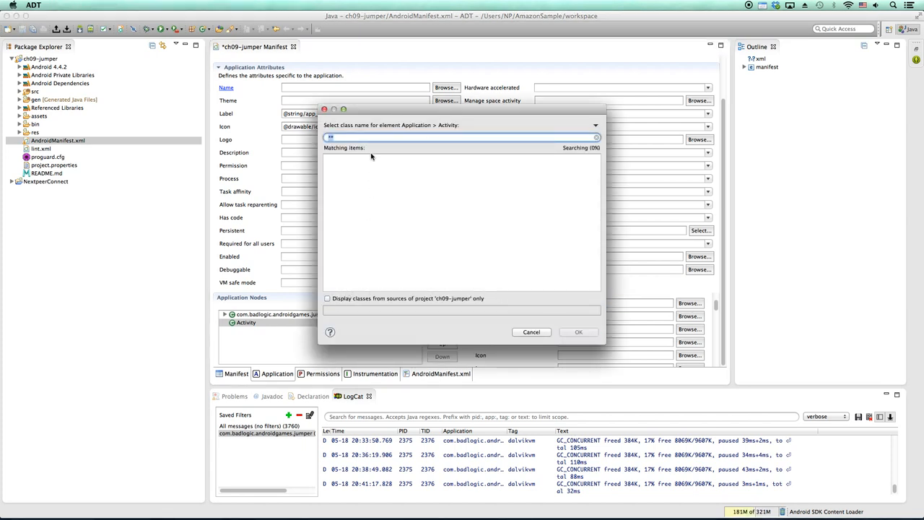
{"action": "type", "text": "Nextpeer"}
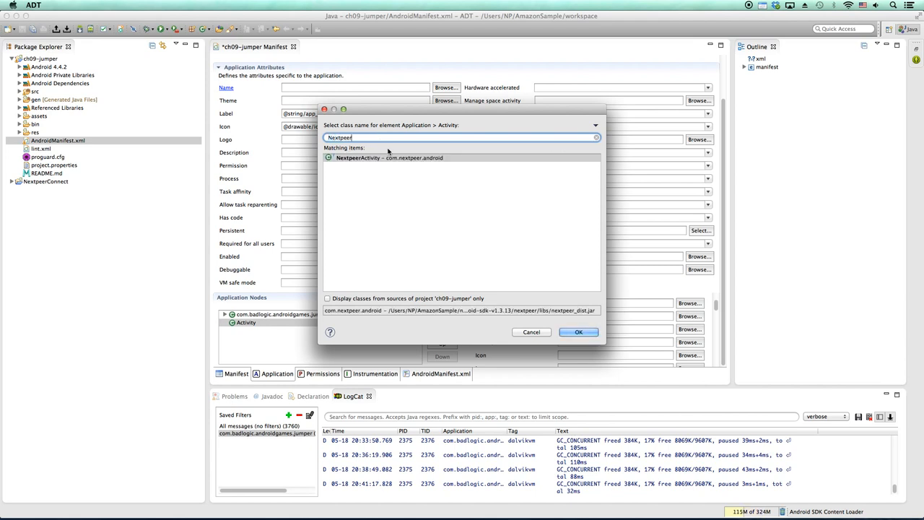
{"action": "left_click", "coordinate": [578, 331]}
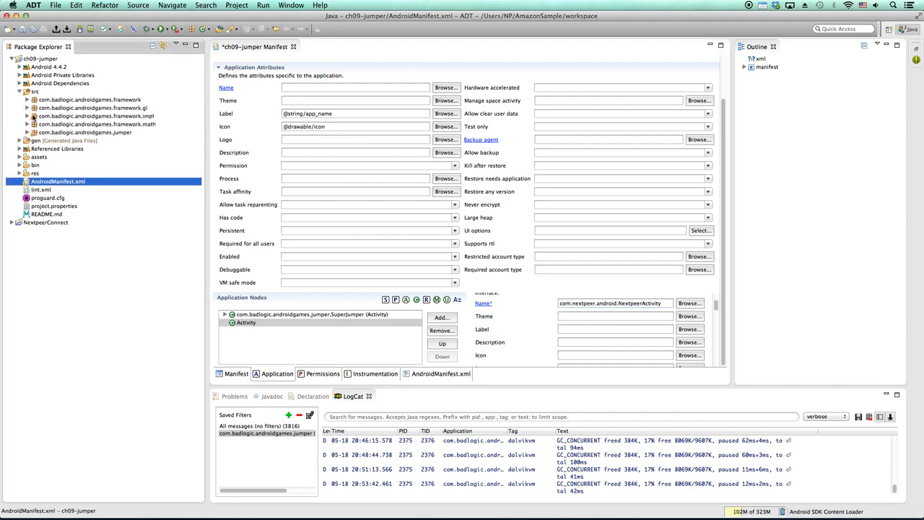
Create class App extending android.app.Application via New > Class on the jumper package
{"action": "right_click", "coordinate": [85, 133]}
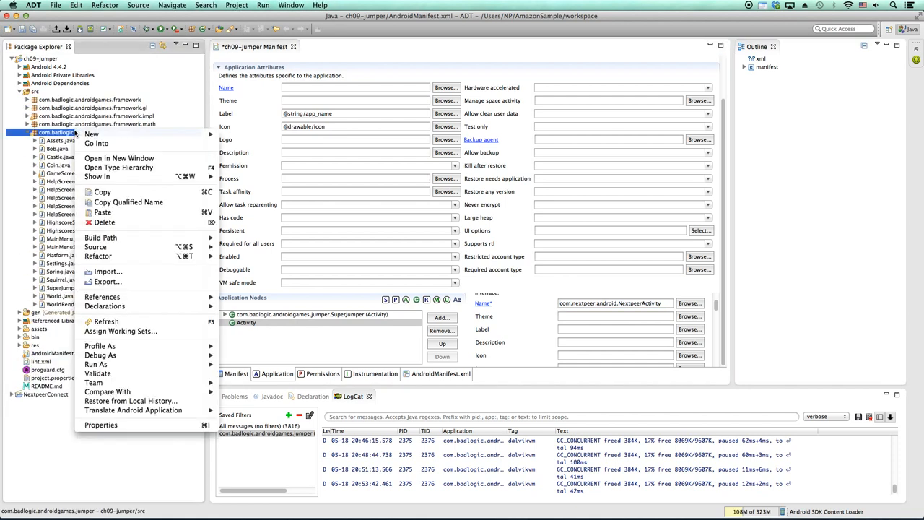
{"action": "mouse_move", "coordinate": [93, 133]}
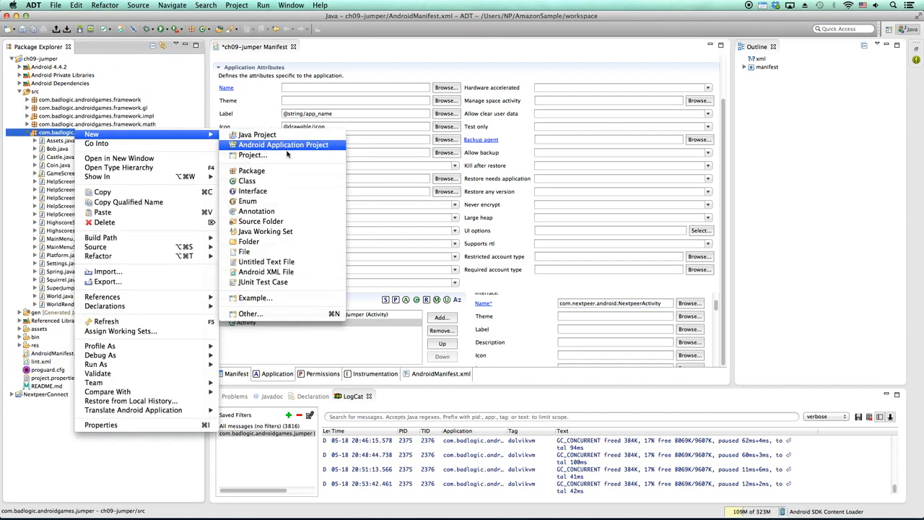
{"action": "left_click", "coordinate": [247, 181]}
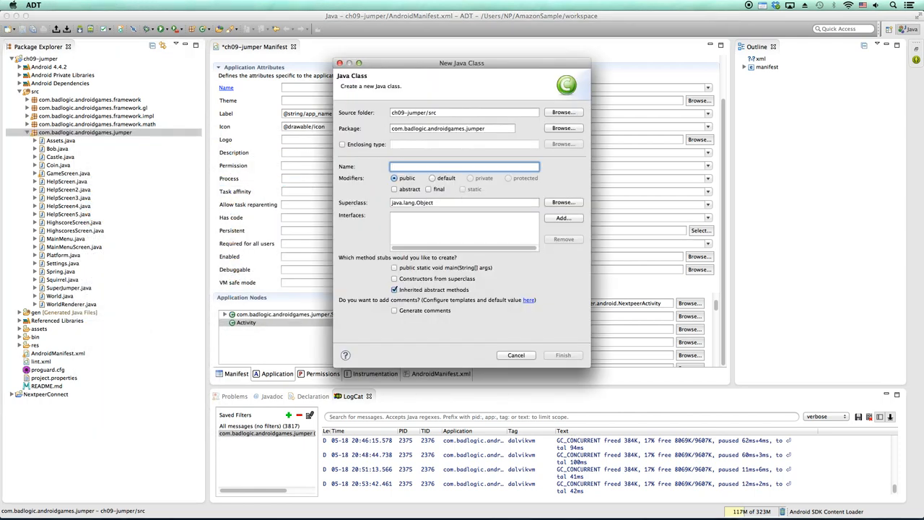
{"action": "type", "text": "App"}
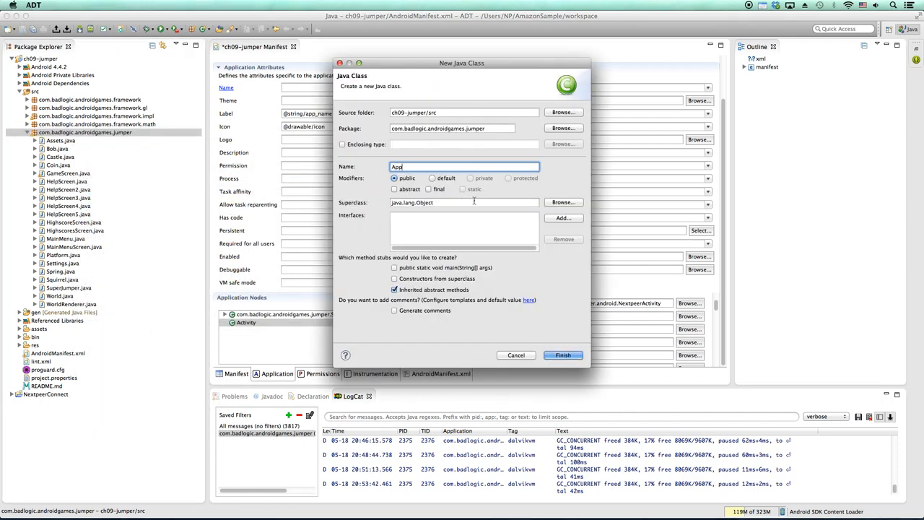
{"action": "type", "text": "android.app.Application"}
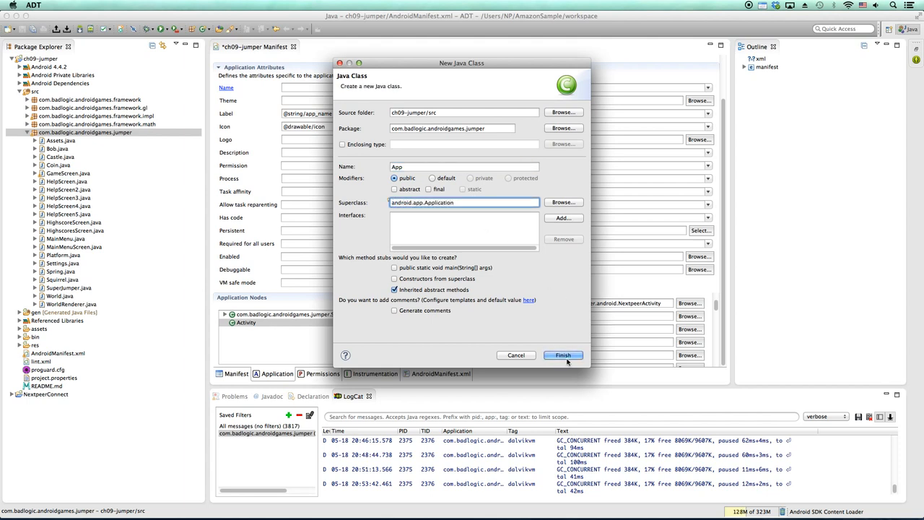
{"action": "left_click", "coordinate": [563, 355]}
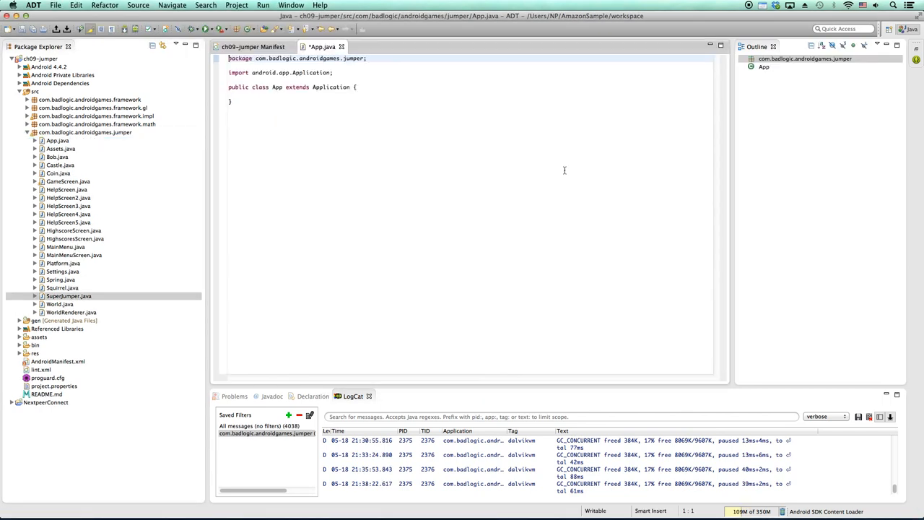
{"action": "mouse_move", "coordinate": [344, 75]}
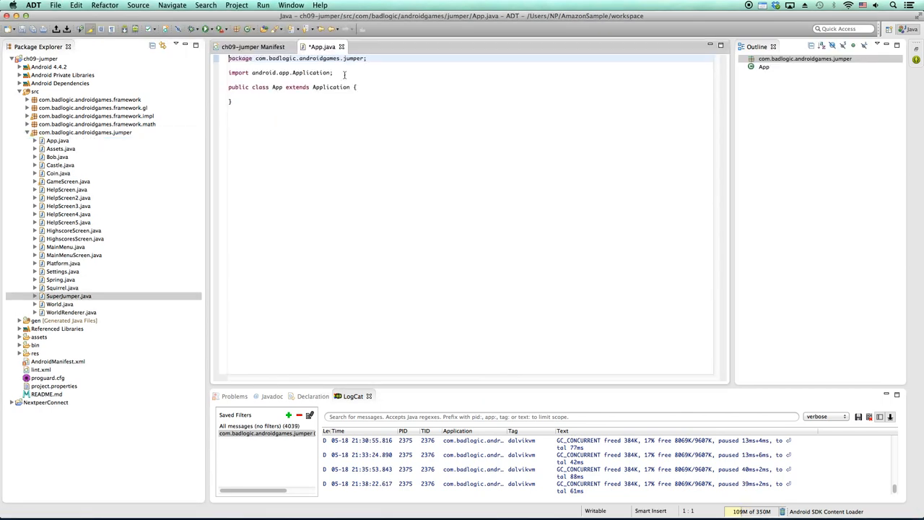
Import com.nextpeer.android.* and declare a private NextpeerListener _nextpeerListener field
{"action": "type", "text": "import"}
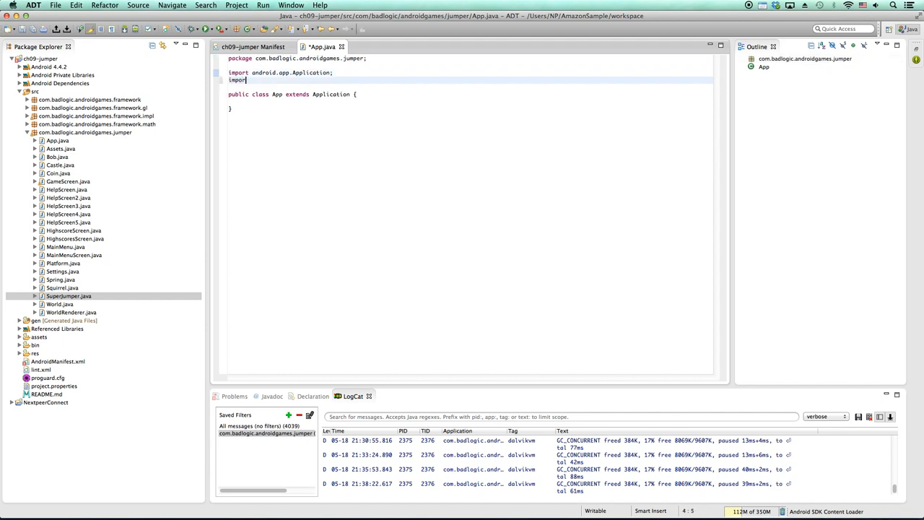
{"action": "type", "text": "com.nextpeer.android.*;"}
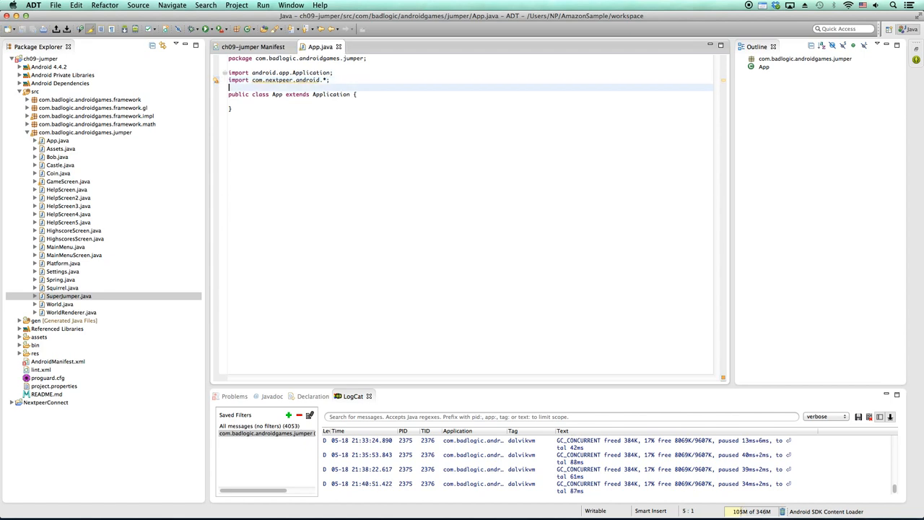
{"action": "type", "text": "priv"}
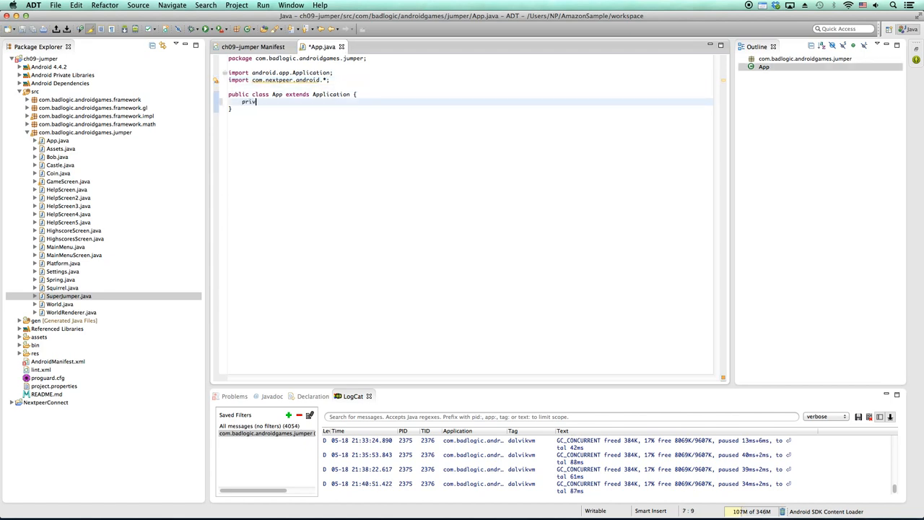
{"action": "type", "text": "ate NextpeerListener"}
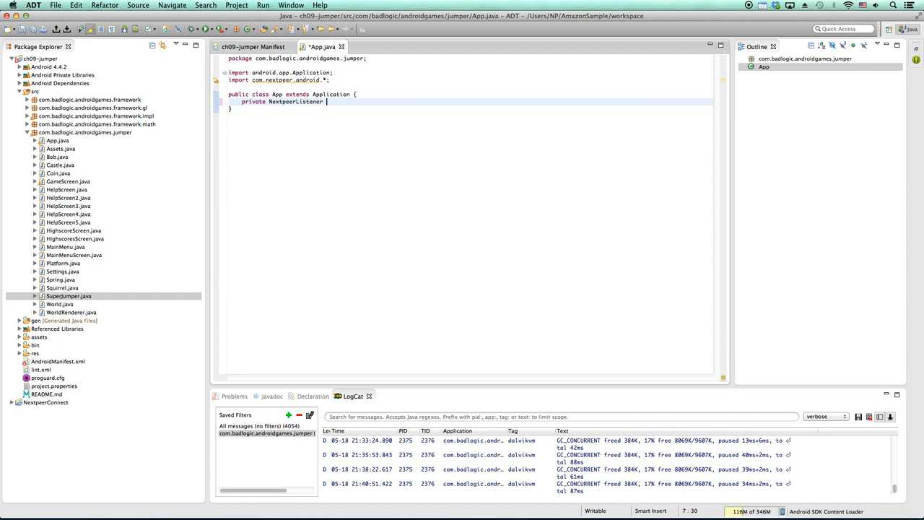
{"action": "type", "text": "_nextpeerListener = new NextpeerListener("}
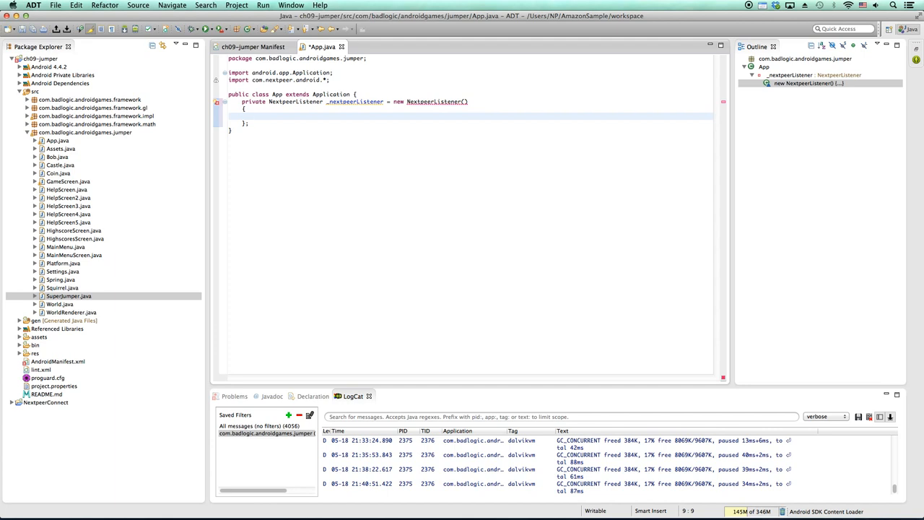
Stub onTournamentStart and onTournamentEnd inside the anonymous NextpeerListener body
{"action": "left_click", "coordinate": [255, 116]}
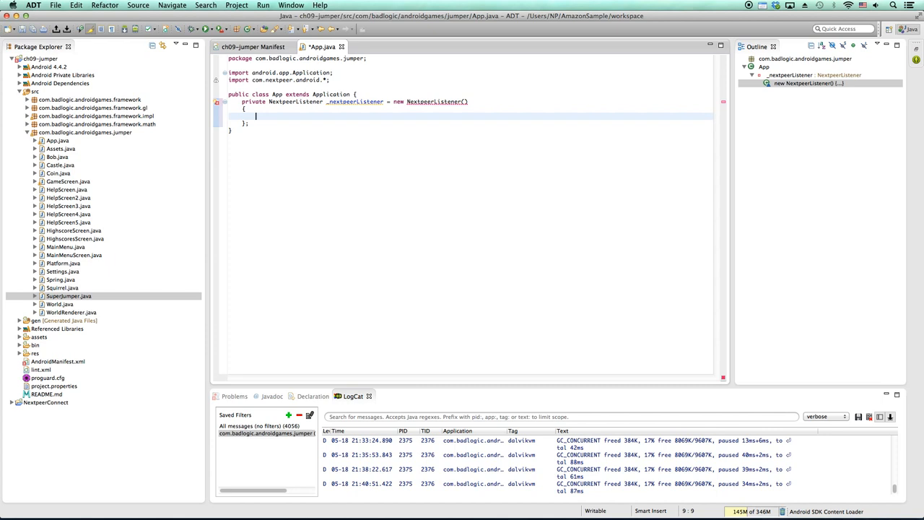
{"action": "type", "text": "onTournamentStart(NextpeerTournamentStartData arg0) {};"}
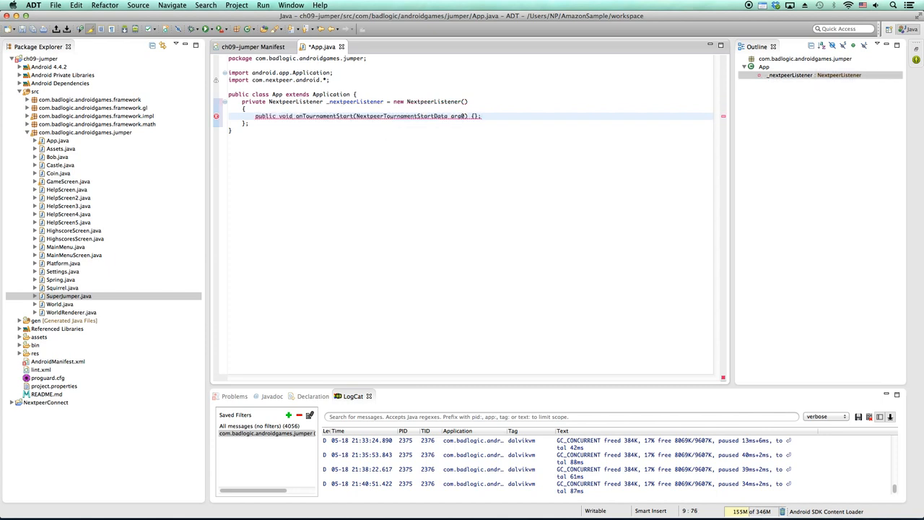
{"action": "type", "text": "on"}
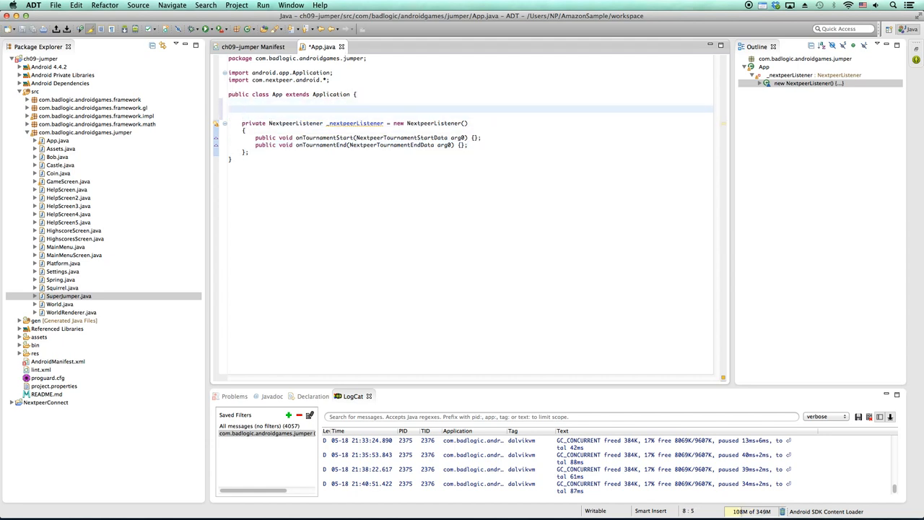
Override onCreate in App calling super.onCreate() and begin a Nextpeer.initialize call
{"action": "type", "text": "@Override"}
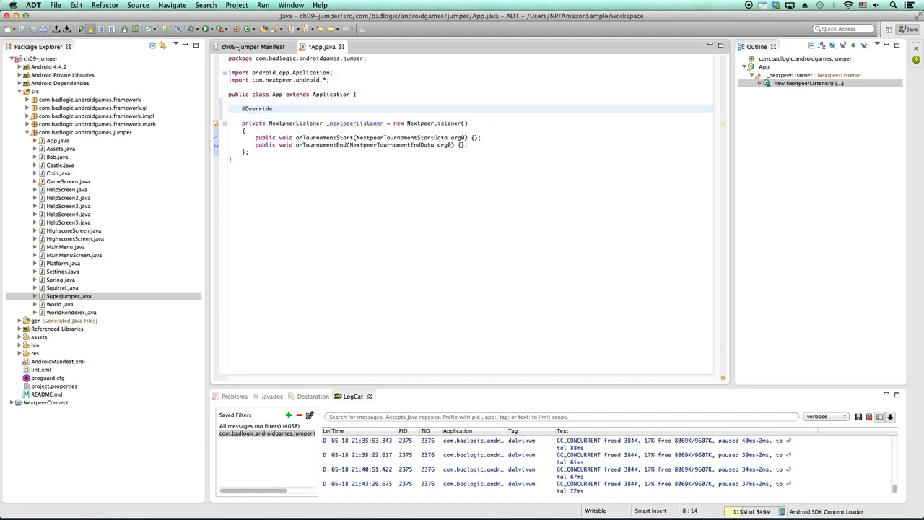
{"action": "type", "text": "onCreate() {};"}
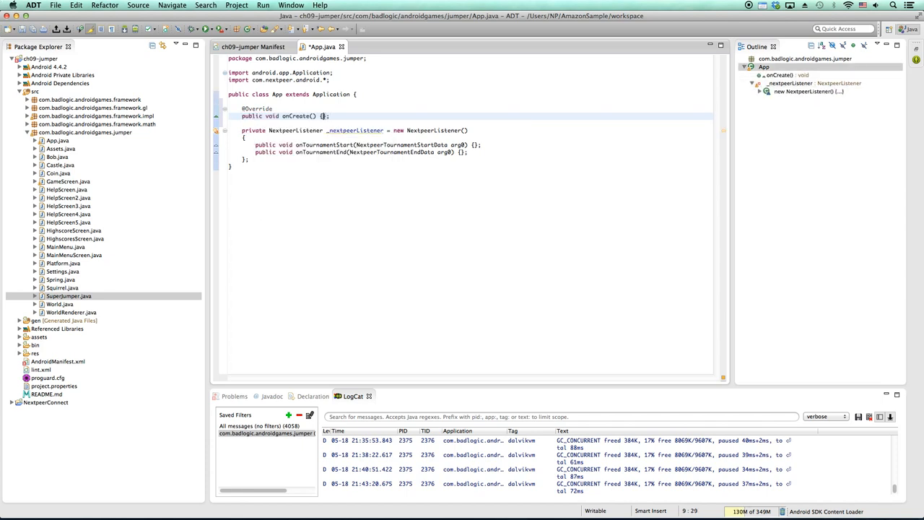
{"action": "type", "text": "super.onCreate();"}
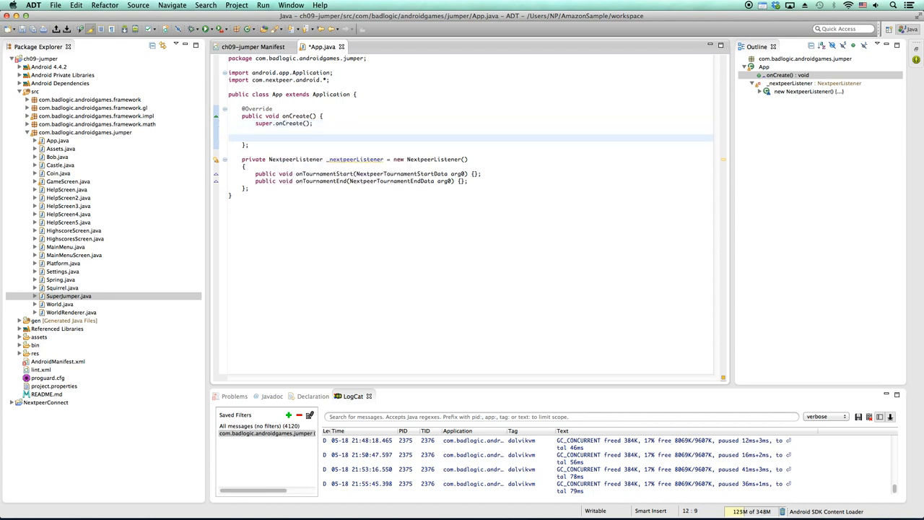
{"action": "type", "text": "Nex"}
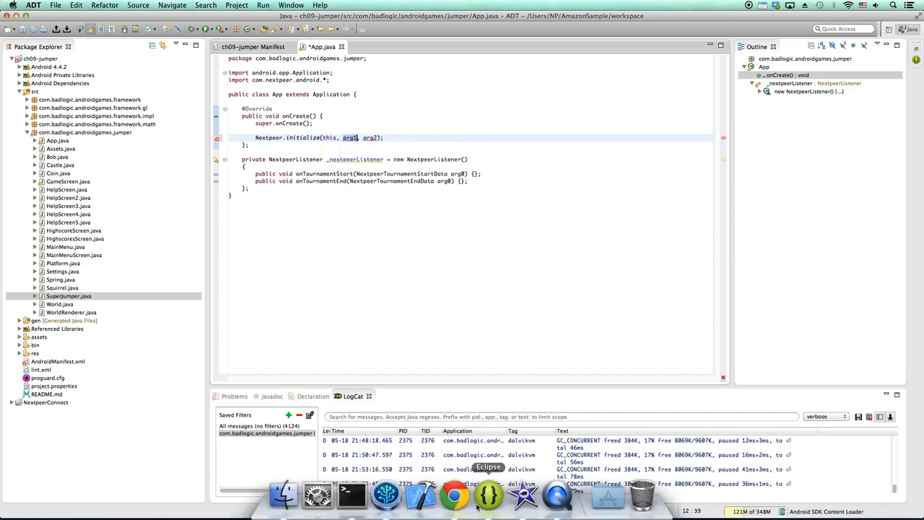
Complete Nextpeer.initialize(this, game key, _nextpeerListener) in onCreate and save
{"action": "left_click", "coordinate": [454, 494]}
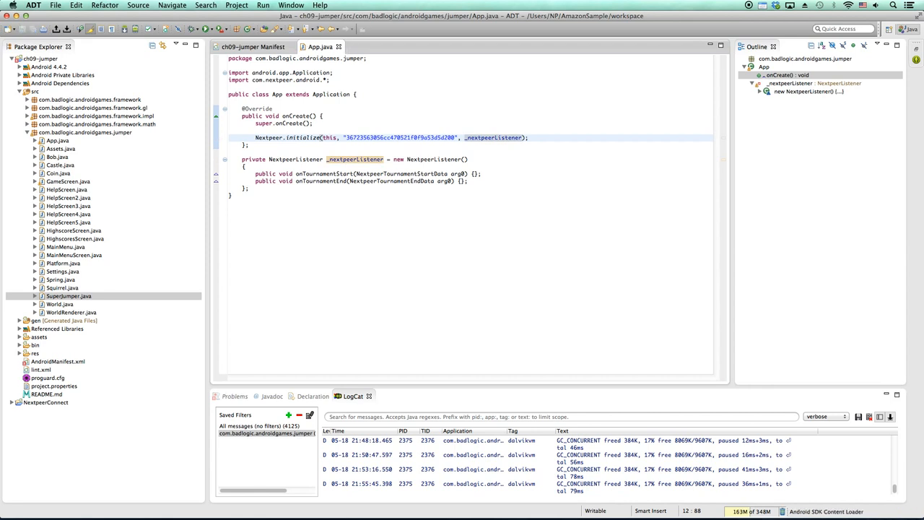
In AndroidManifest.xml enable the <application> tag and name it com.badlogic.androidgames.jumper.App
{"action": "left_click", "coordinate": [234, 395]}
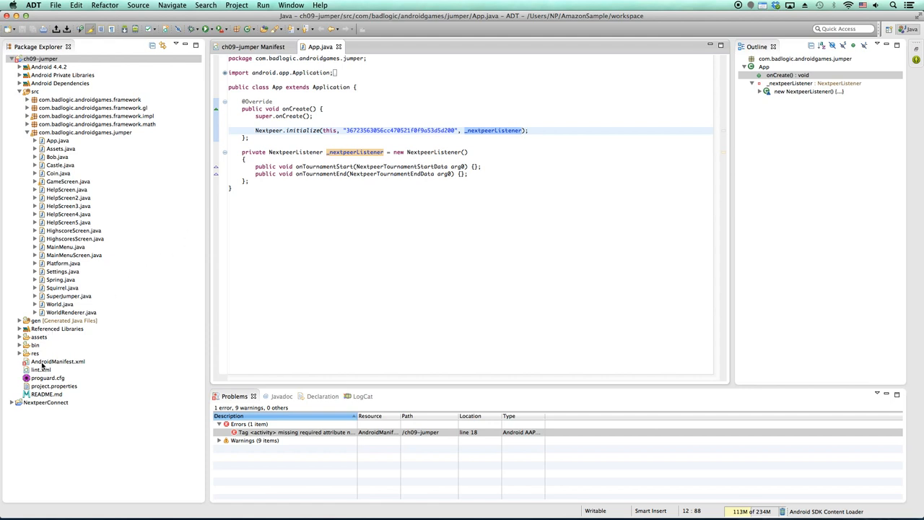
{"action": "double_click", "coordinate": [58, 361]}
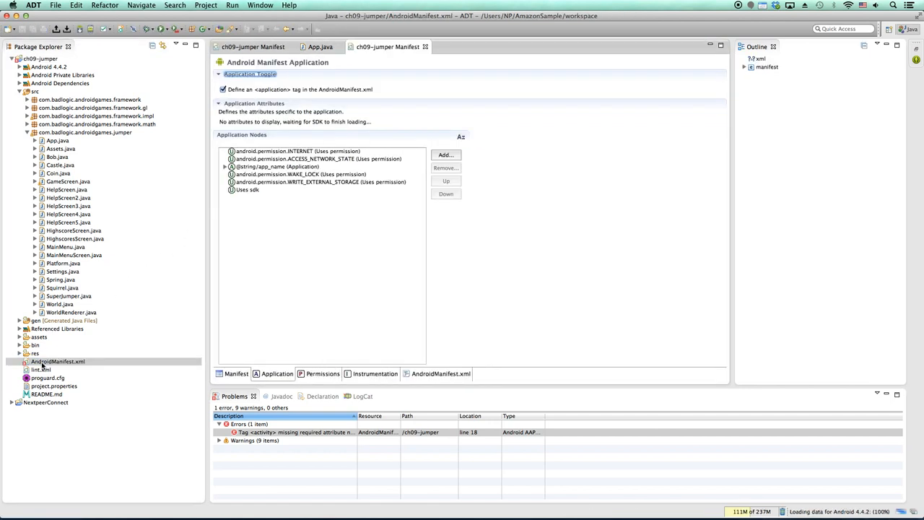
{"action": "left_click", "coordinate": [277, 372]}
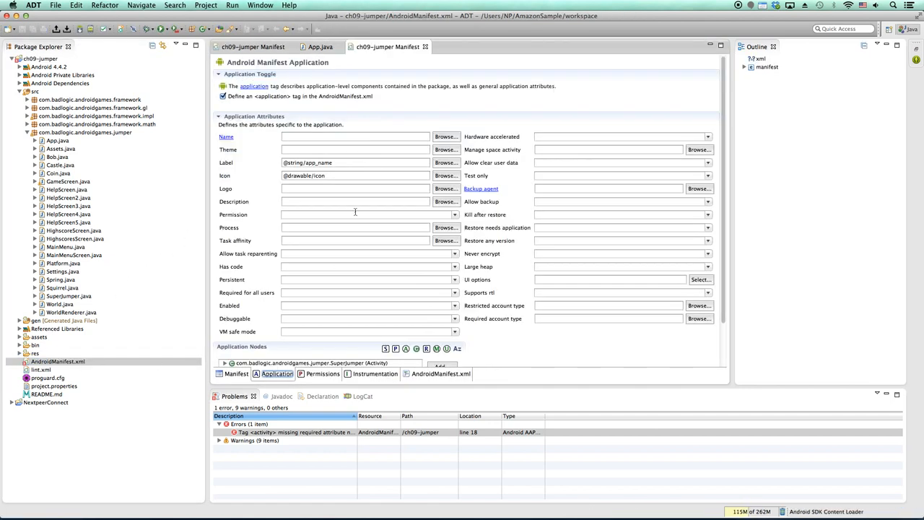
{"action": "left_click", "coordinate": [354, 136]}
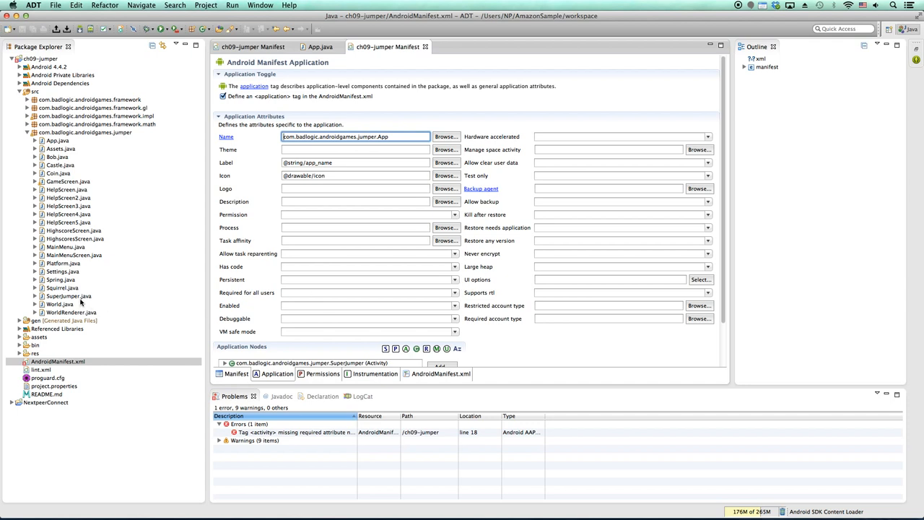
In SuperJumper override onStart calling Nextpeer.onStart() and add an onStop override
{"action": "double_click", "coordinate": [70, 296]}
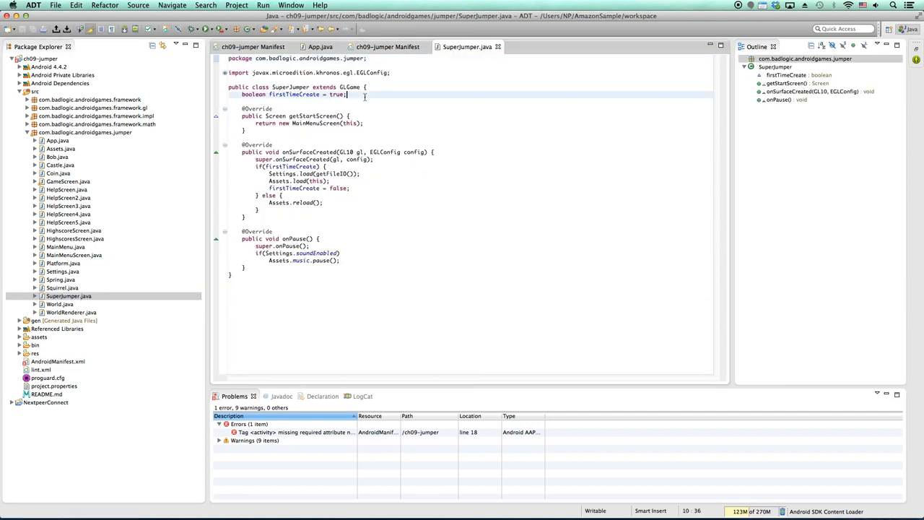
{"action": "type", "text": "on"}
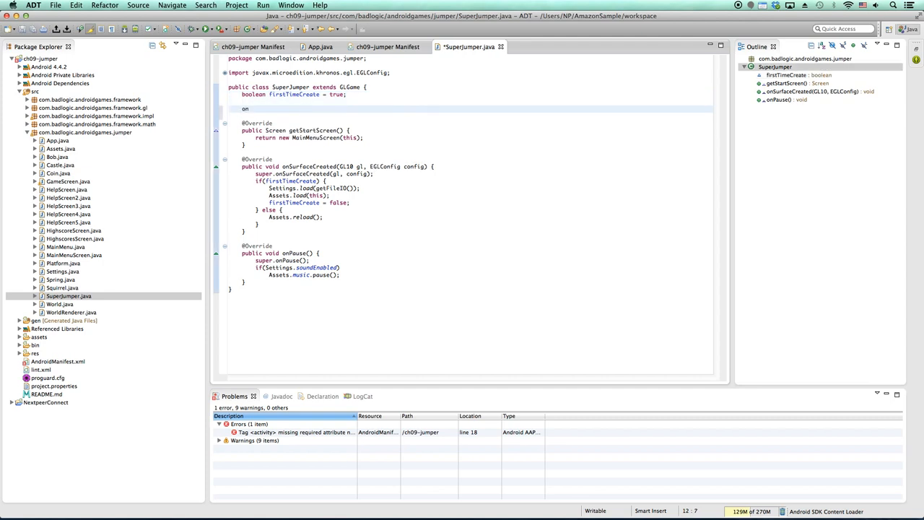
{"action": "type", "text": "Start() {"}
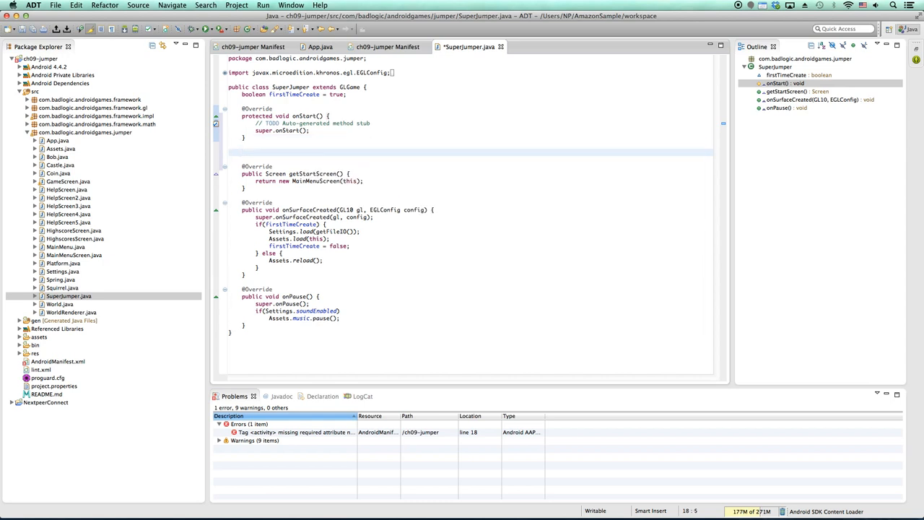
{"action": "type", "text": "onStop() {"}
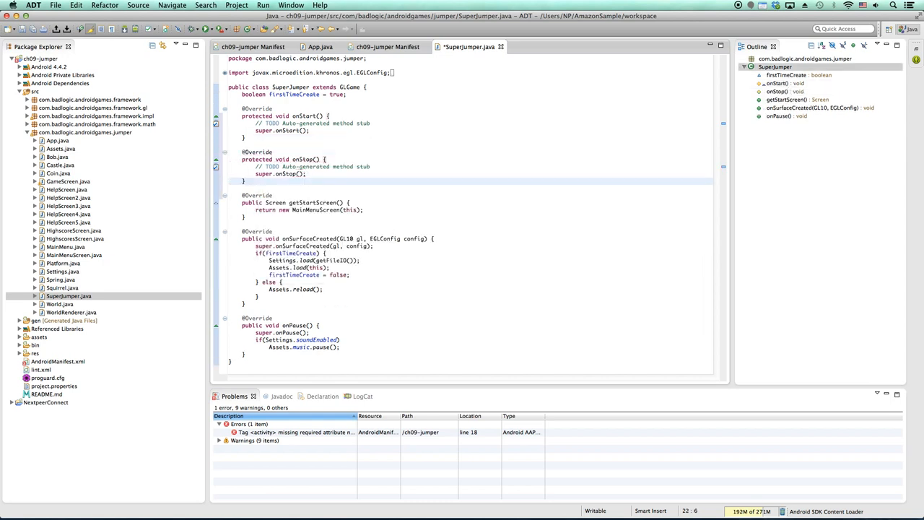
{"action": "type", "text": "Nextpeer.onStart();"}
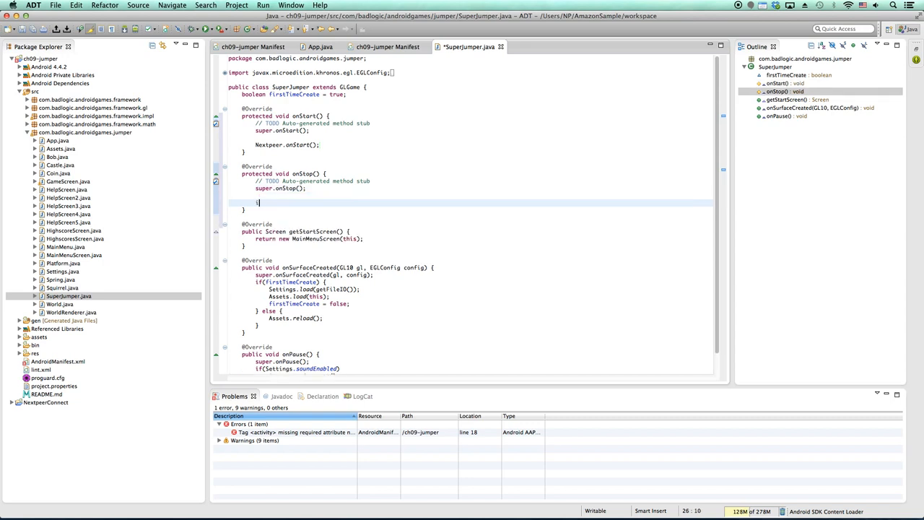
In onStop report forfeit when Nextpeer.isCurrentlyInTournament()
{"action": "type", "text": "if (Nextpeer)"}
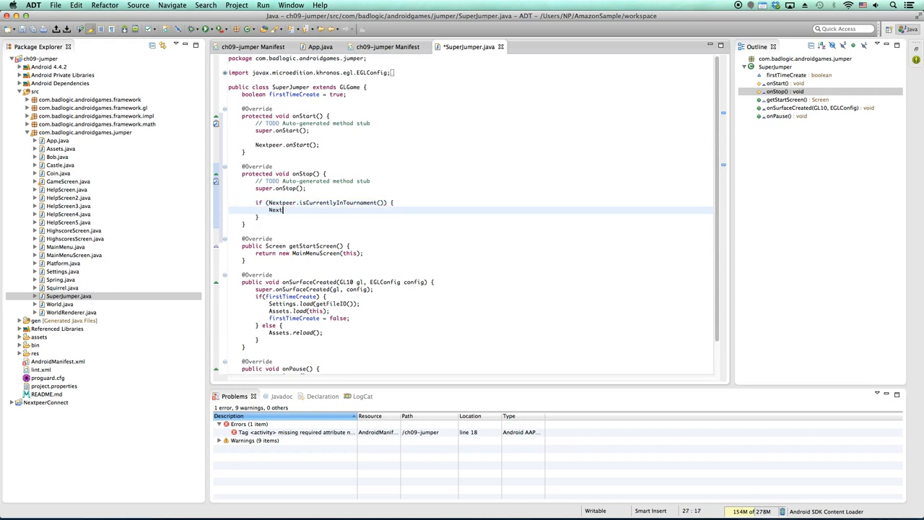
{"action": "type", "text": "peer.reportForfeitForCurrentTournament();"}
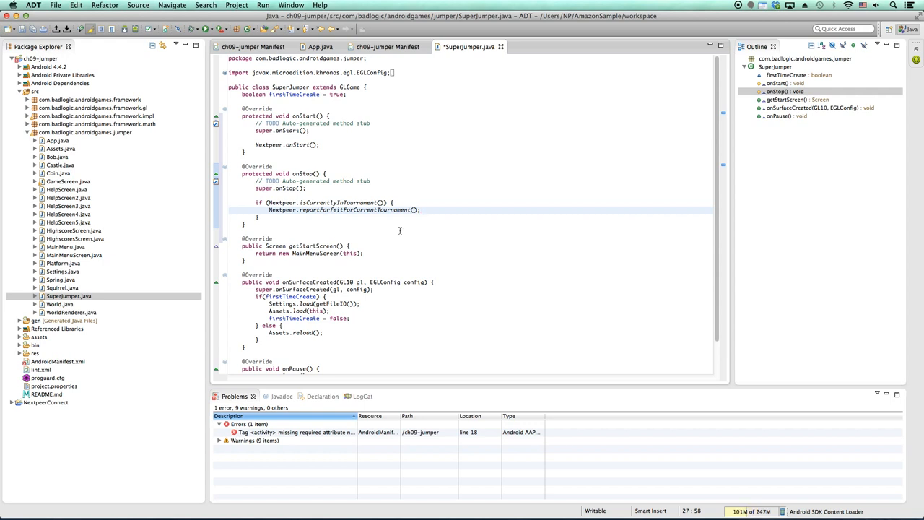
In MainMenuScreen's update replace the GameScreen switch with Nextpeer.launch()
{"action": "left_click", "coordinate": [73, 254]}
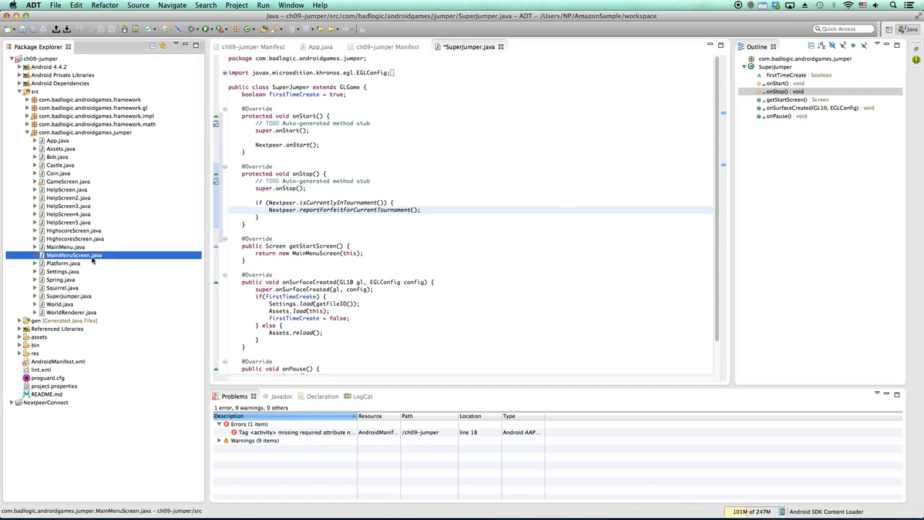
{"action": "double_click", "coordinate": [74, 254]}
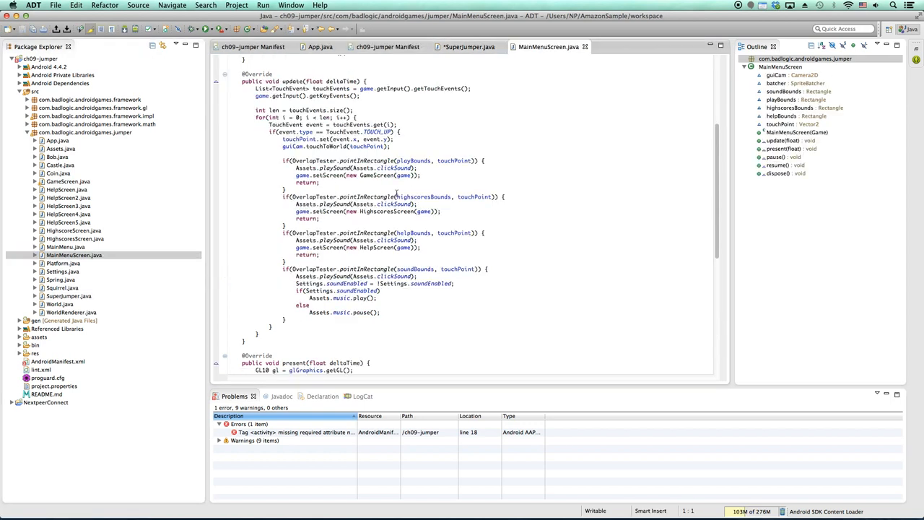
{"action": "mouse_move", "coordinate": [404, 177]}
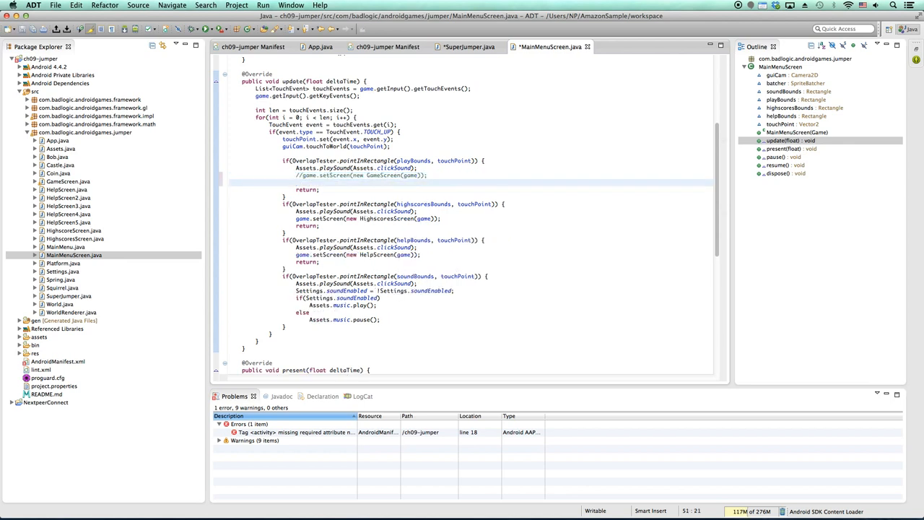
{"action": "type", "text": "Nextpeer"}
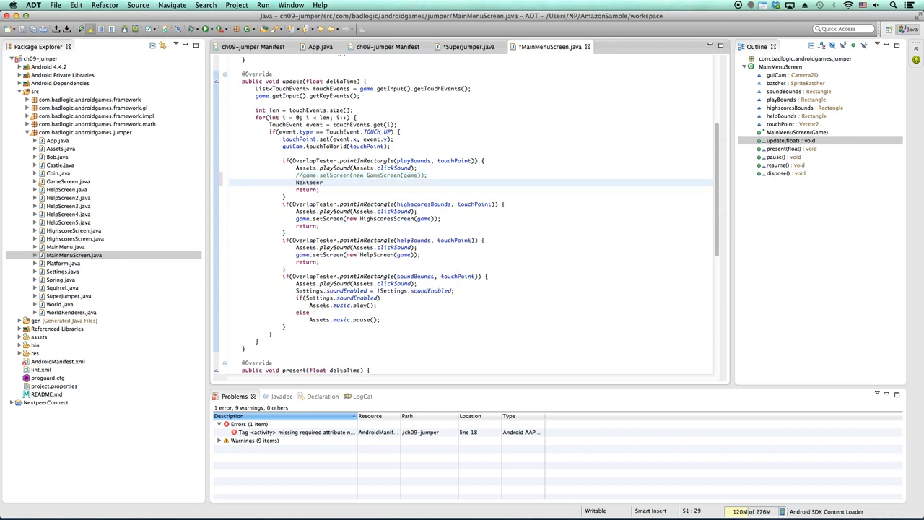
{"action": "type", "text": ".launch();"}
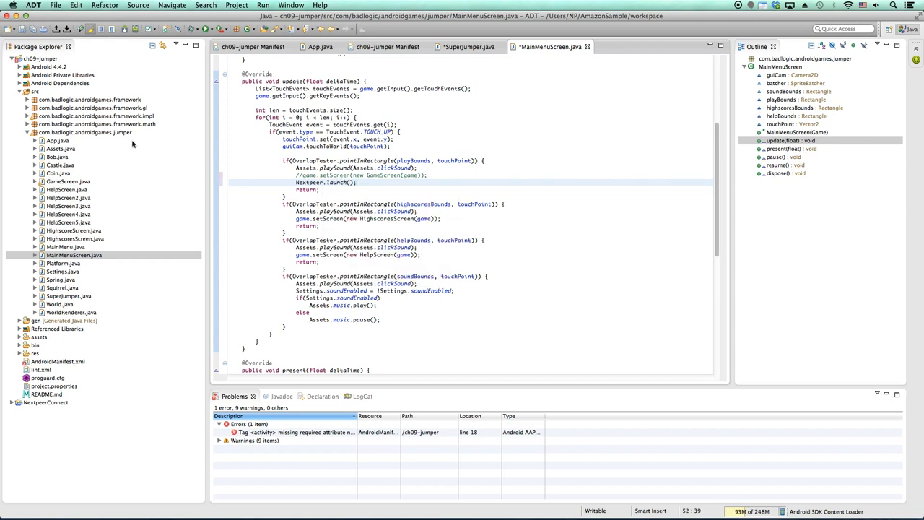
{"action": "left_click", "coordinate": [319, 46]}
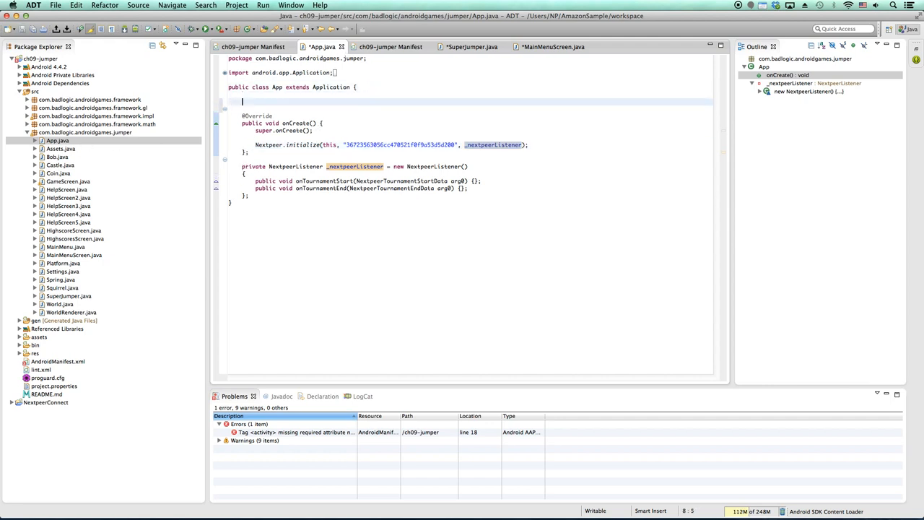
Add 'public Game game;' to App with imports com.nextpeer.android.* and framework.Game
{"action": "type", "text": "public G"}
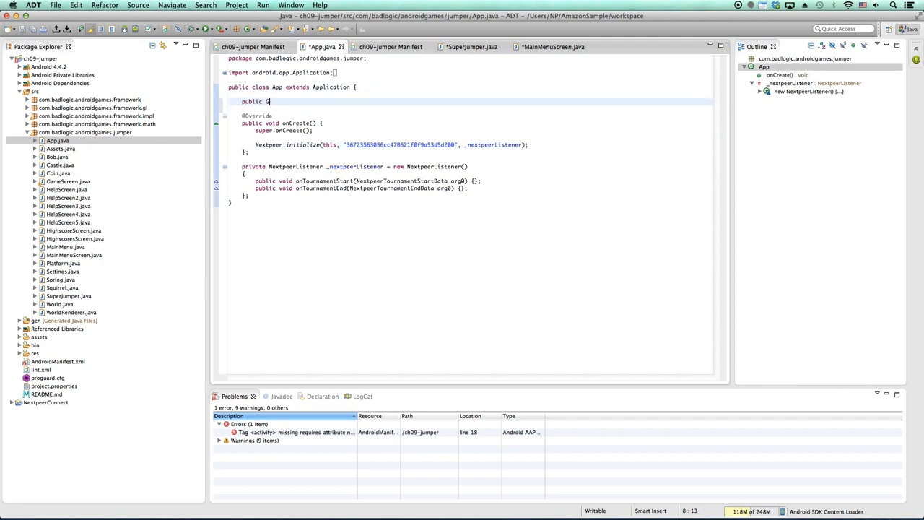
{"action": "type", "text": "ame game;"}
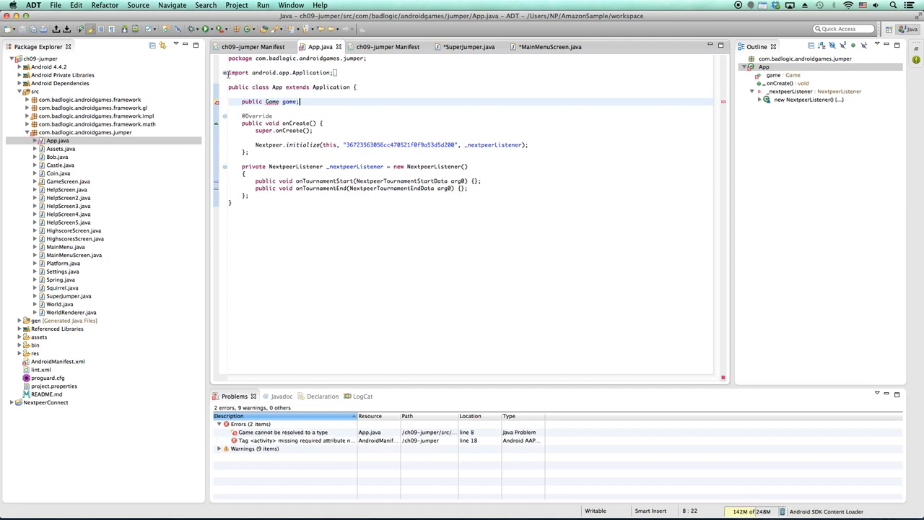
{"action": "type", "text": "import com.nextpeer.android.*;"}
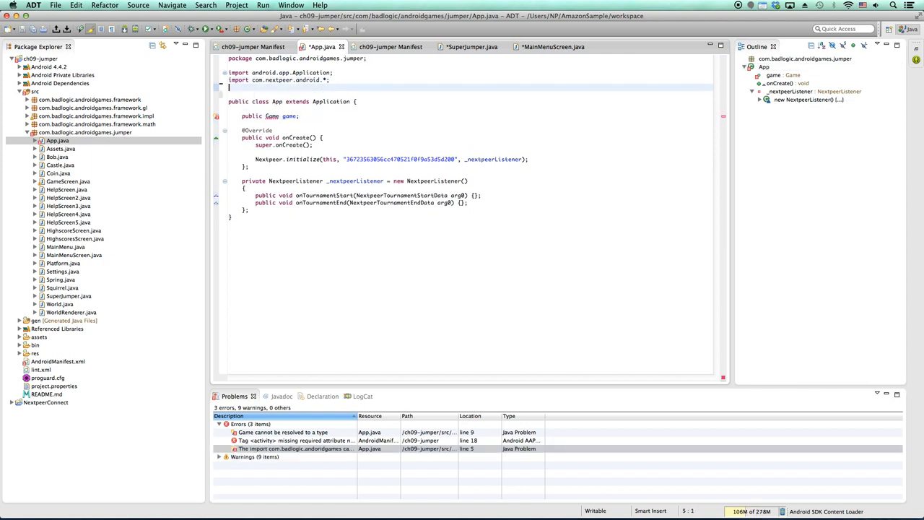
{"action": "type", "text": "import com.badlogic.androidgames."}
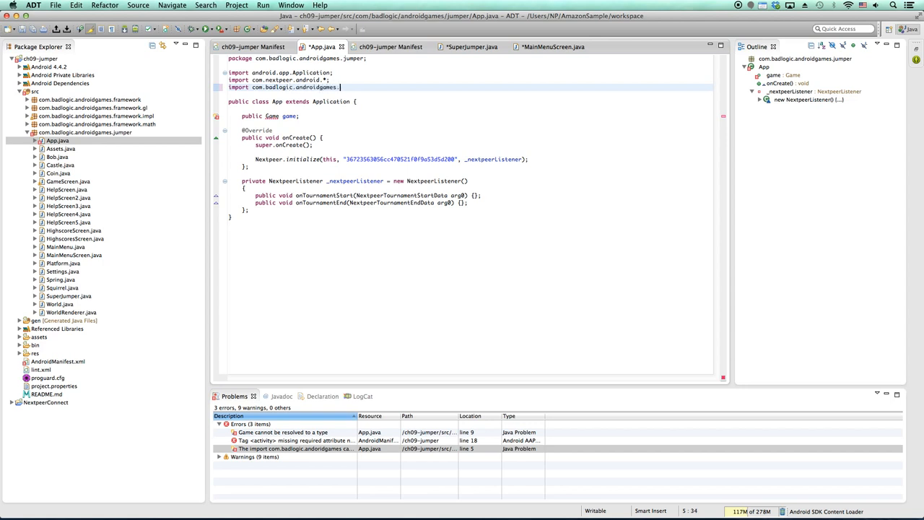
{"action": "type", "text": "framework.Game;"}
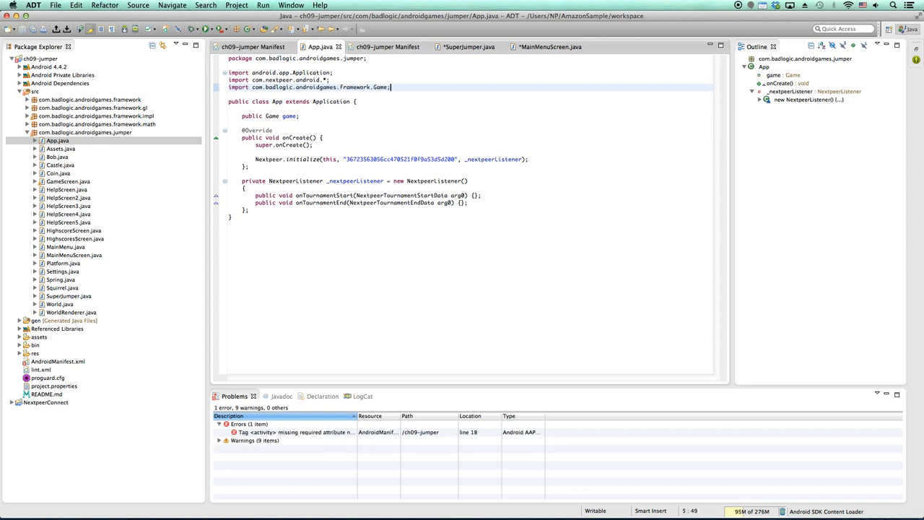
{"action": "left_click", "coordinate": [69, 296]}
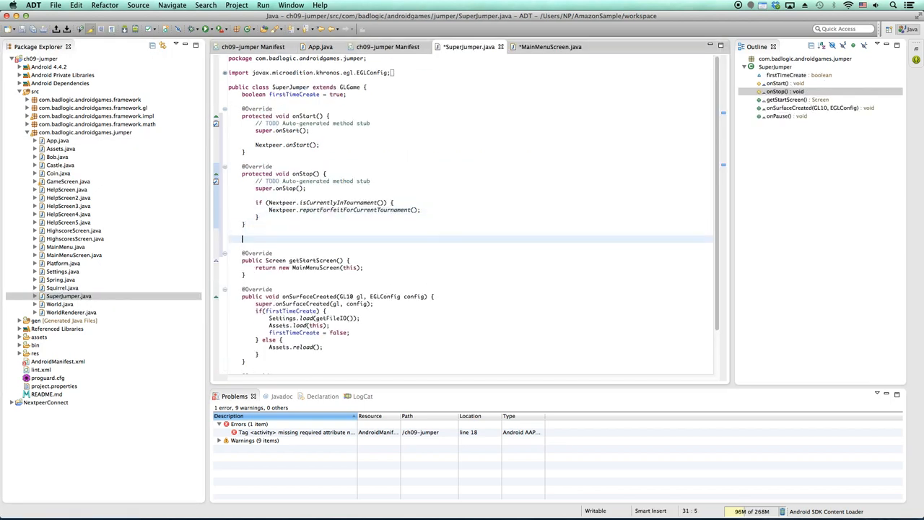
Override SuperJumper onCreate to set ((App)getApplication()).game = this
{"action": "type", "text": "onCreate(Bundle savedInstanceState) {"}
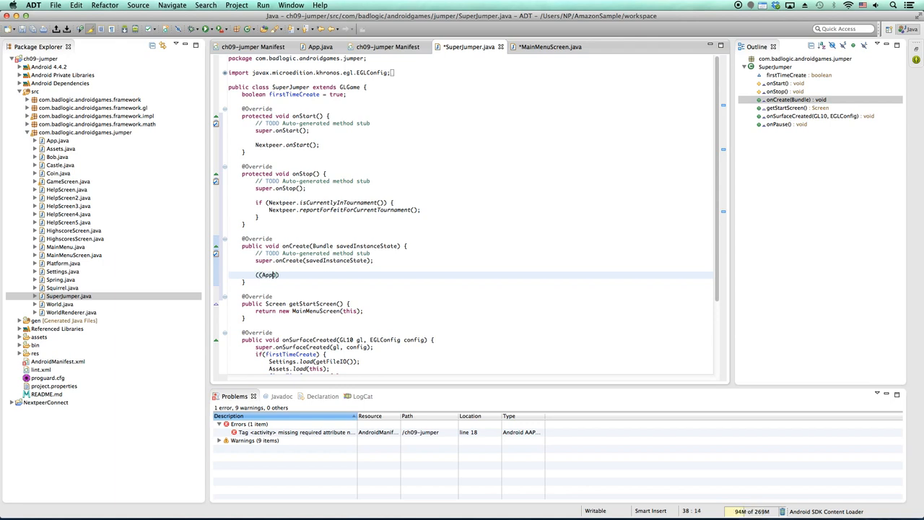
{"action": "type", "text": "getApplication("}
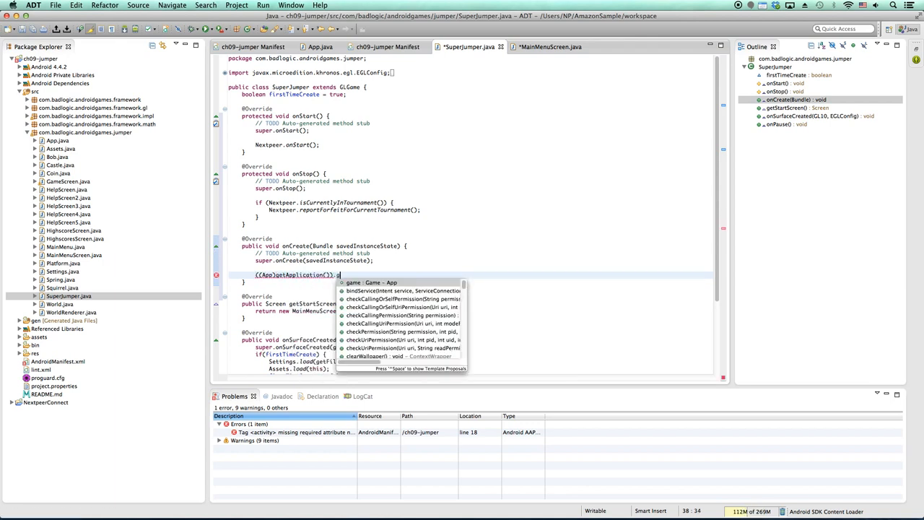
{"action": "type", "text": ".game = this;"}
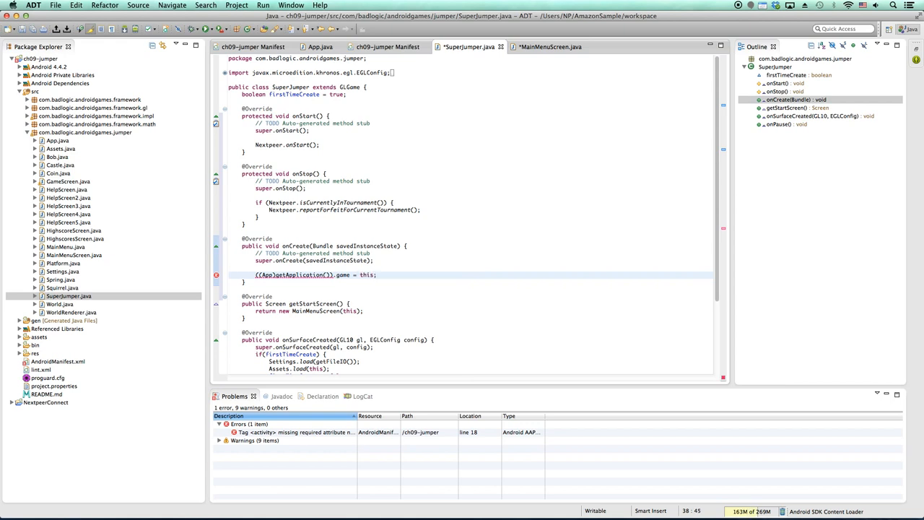
In App's onTournamentStart call game.setScreen(...) to start the game
{"action": "left_click", "coordinate": [320, 46]}
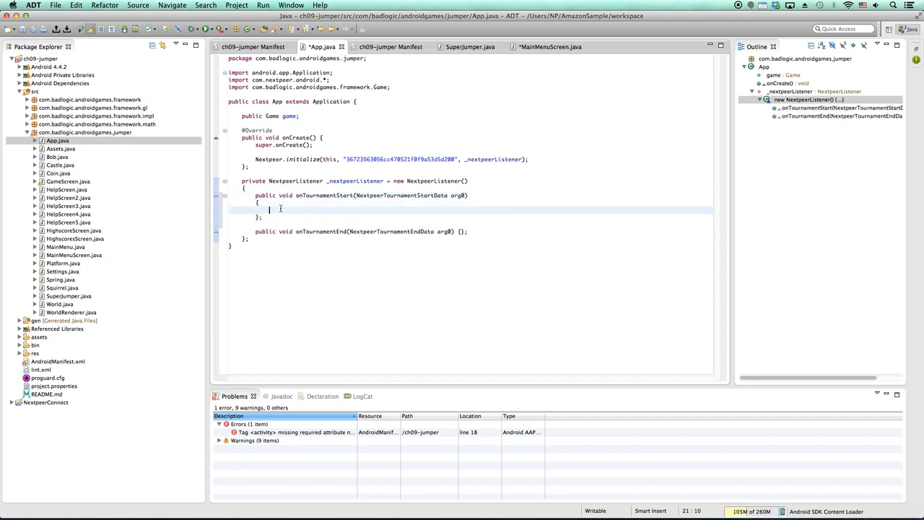
{"action": "type", "text": "game.setS"}
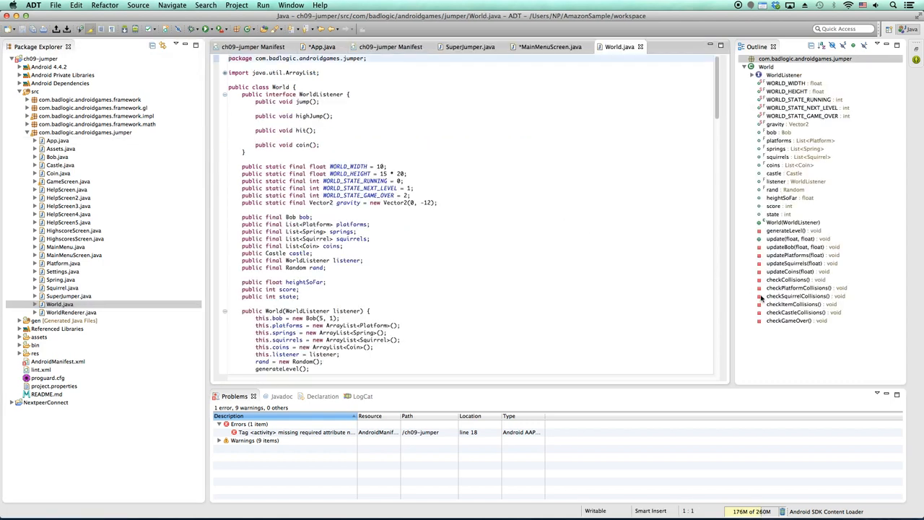
Add Nextpeer.reportScoreForCurrentTournament(score) after score += Coin.COIN_SCORE in World's checkCoinCollisions
{"action": "left_click", "coordinate": [802, 303]}
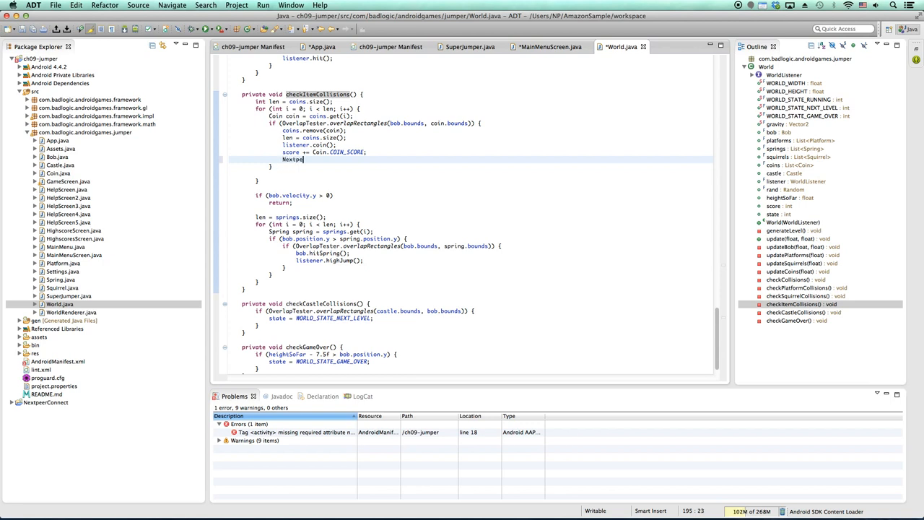
{"action": "type", "text": ".reportScoreForCurrentTournament(score);"}
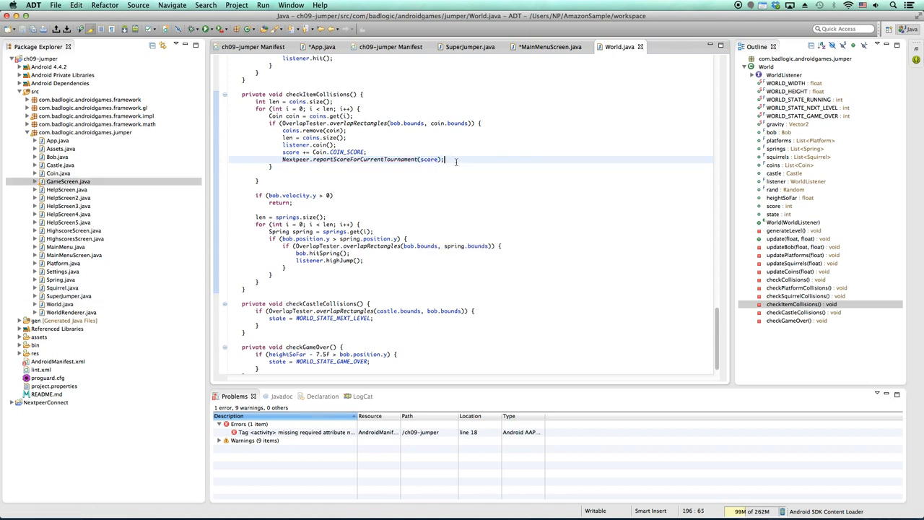
{"action": "left_click", "coordinate": [68, 182]}
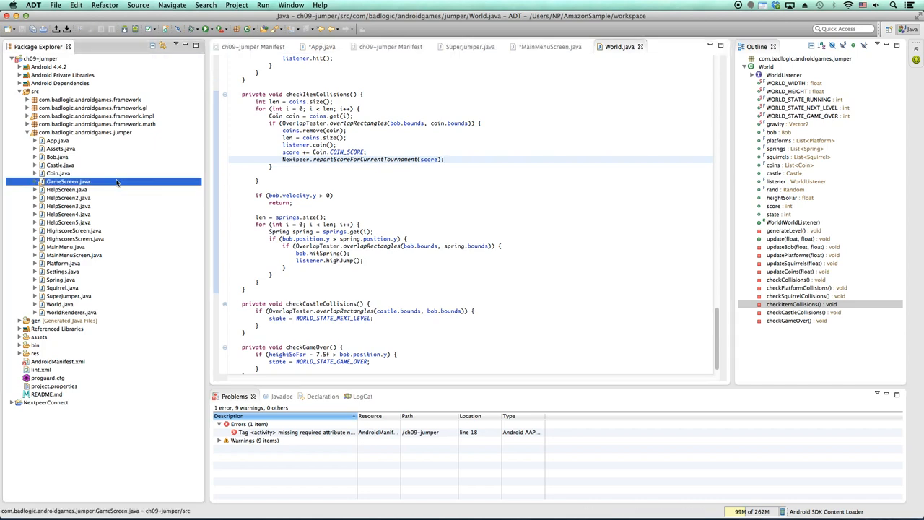
In GameScreen.java update's GAME_OVER case, begin a Nextpeer.rep… call via content assist
{"action": "double_click", "coordinate": [68, 182]}
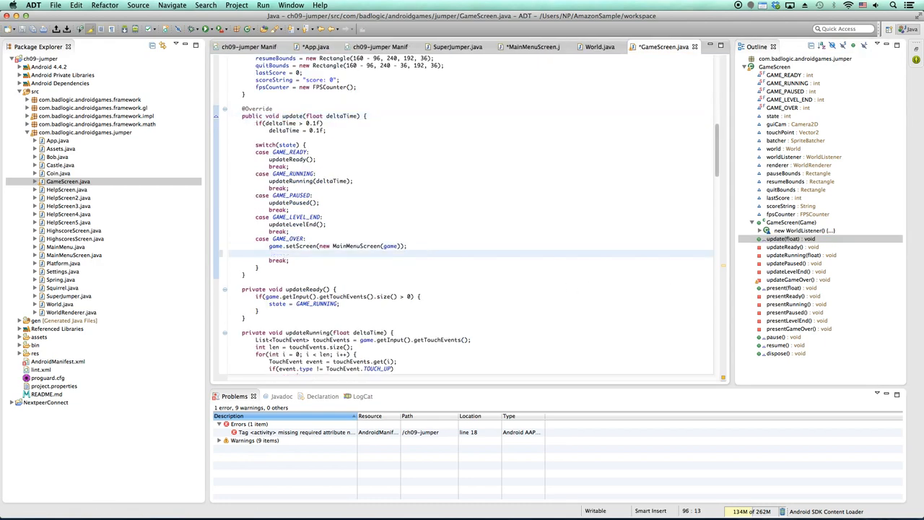
{"action": "type", "text": "Nextpeer.rep"}
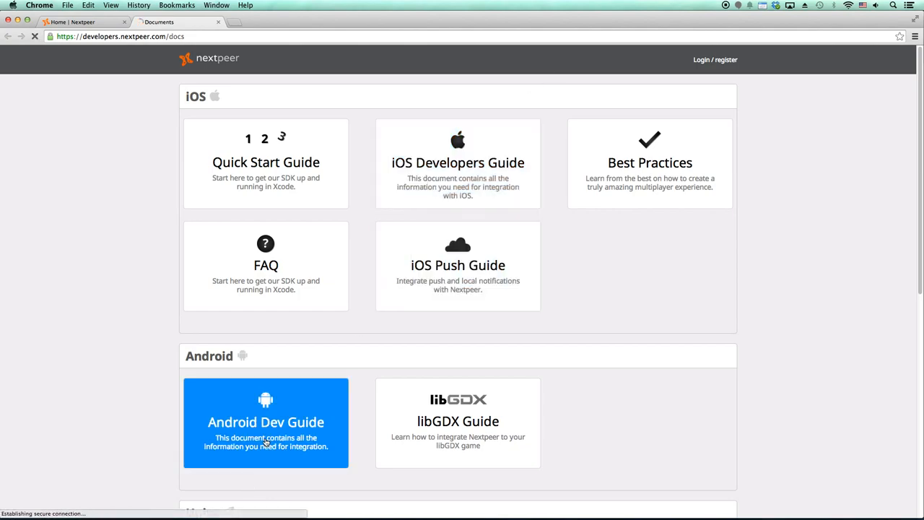
Browse the Android Dev Guide's Player-to-Player Communication section on the Nextpeer docs
{"action": "left_click", "coordinate": [266, 422]}
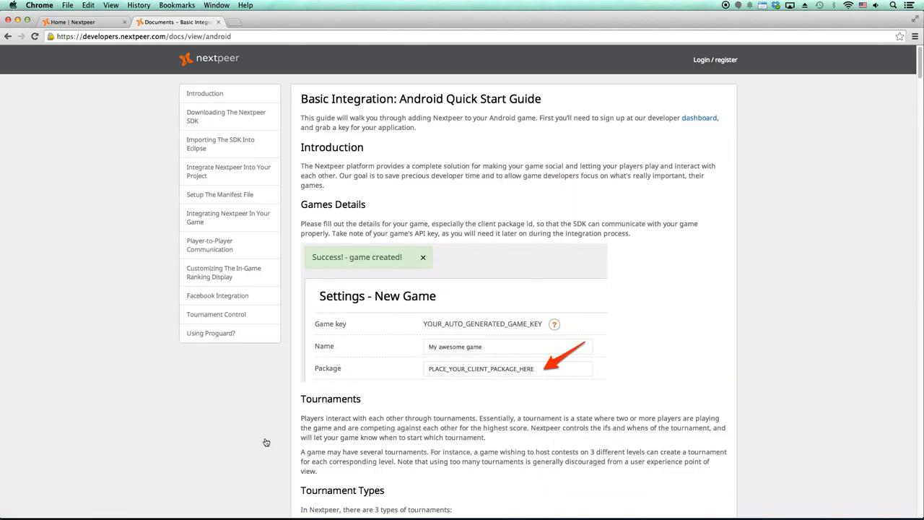
{"action": "left_click", "coordinate": [228, 216]}
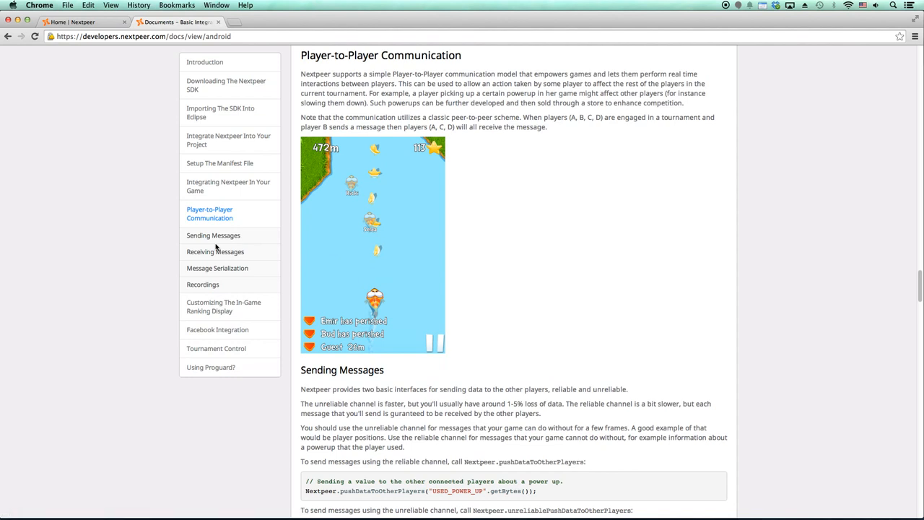
{"action": "mouse_move", "coordinate": [306, 21]}
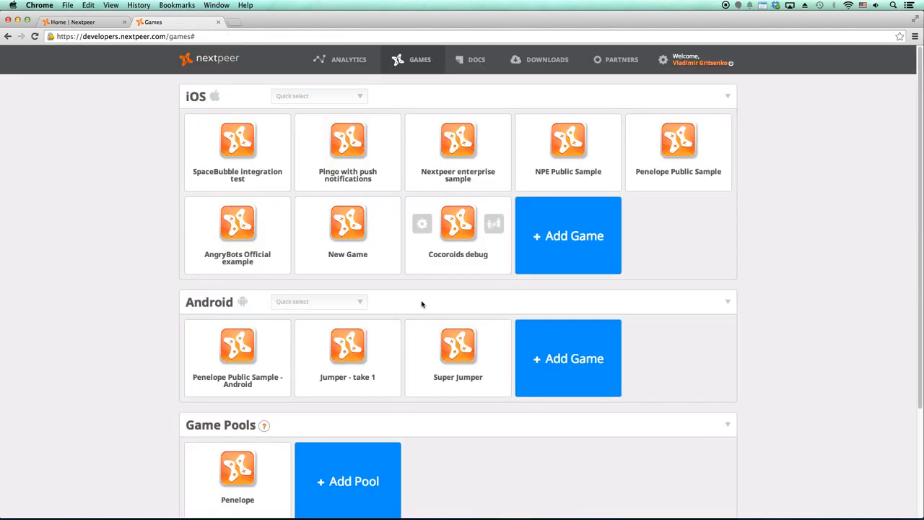
Show Super Jumper's advanced settings for players, match TTL and recordings in the dashboard
{"action": "left_click", "coordinate": [422, 347]}
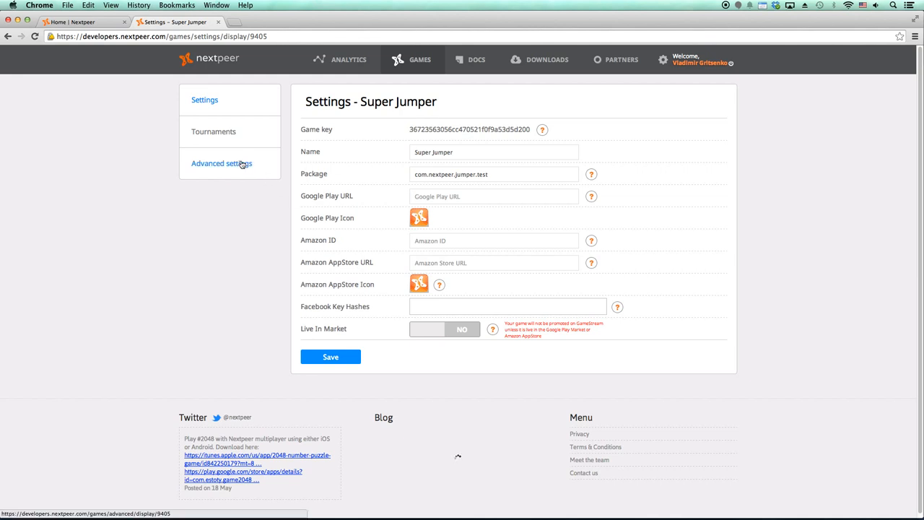
{"action": "left_click", "coordinate": [223, 163]}
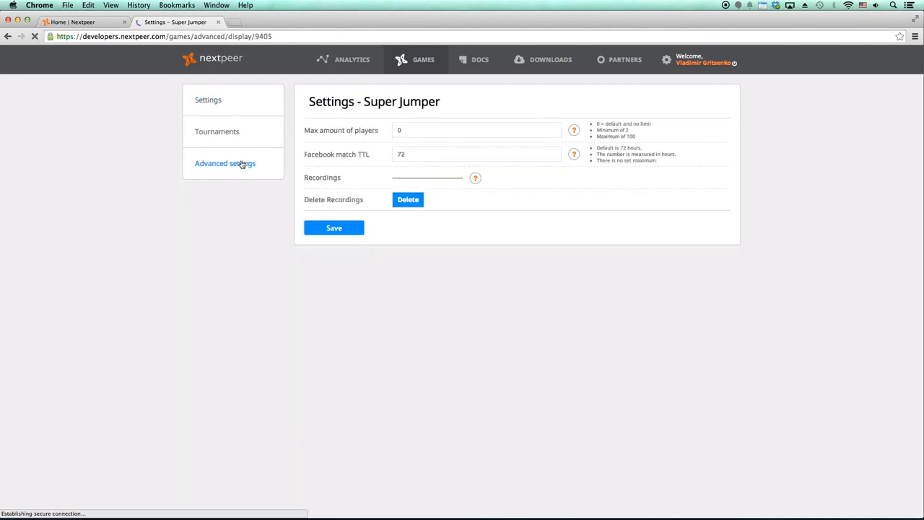